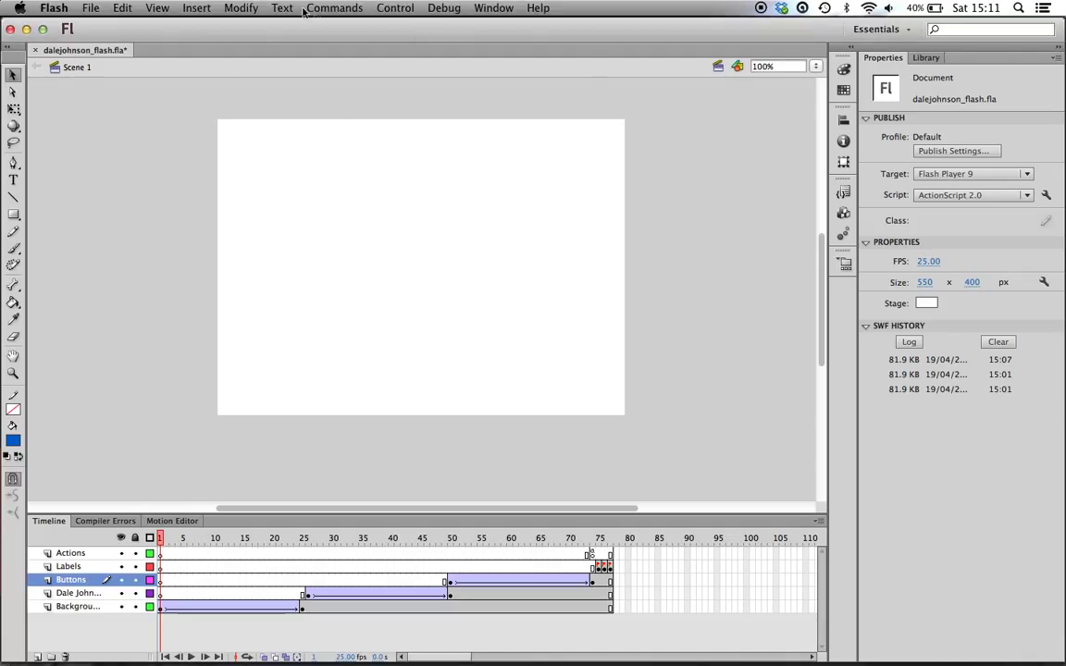
Step: Test the movie, view the About and Portfolio pages, then close the preview
click(395, 7)
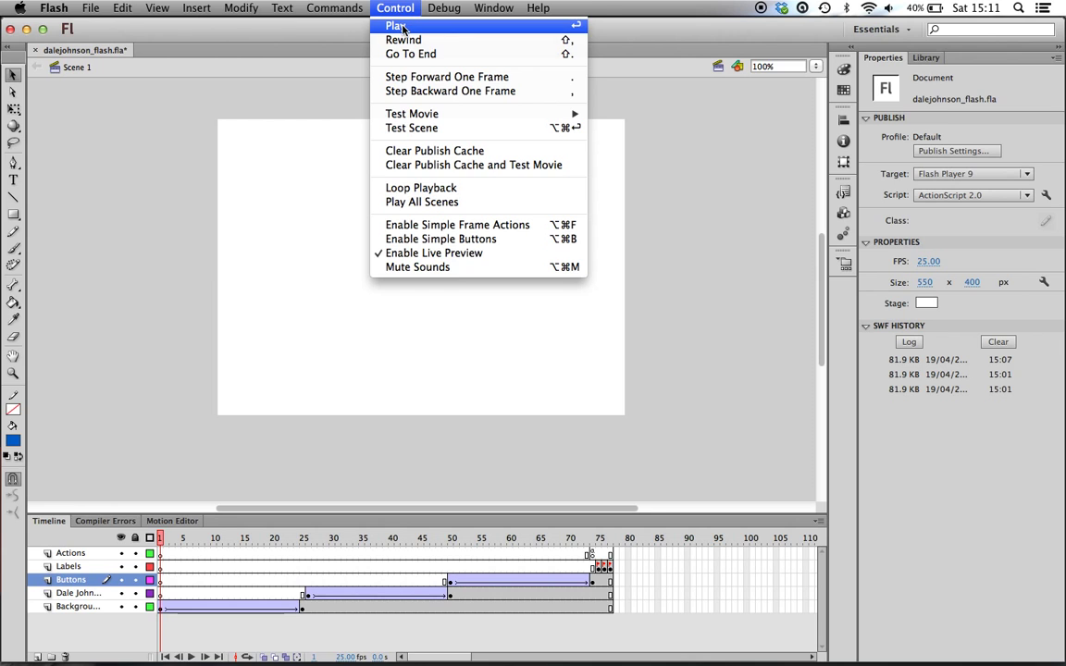
click(396, 25)
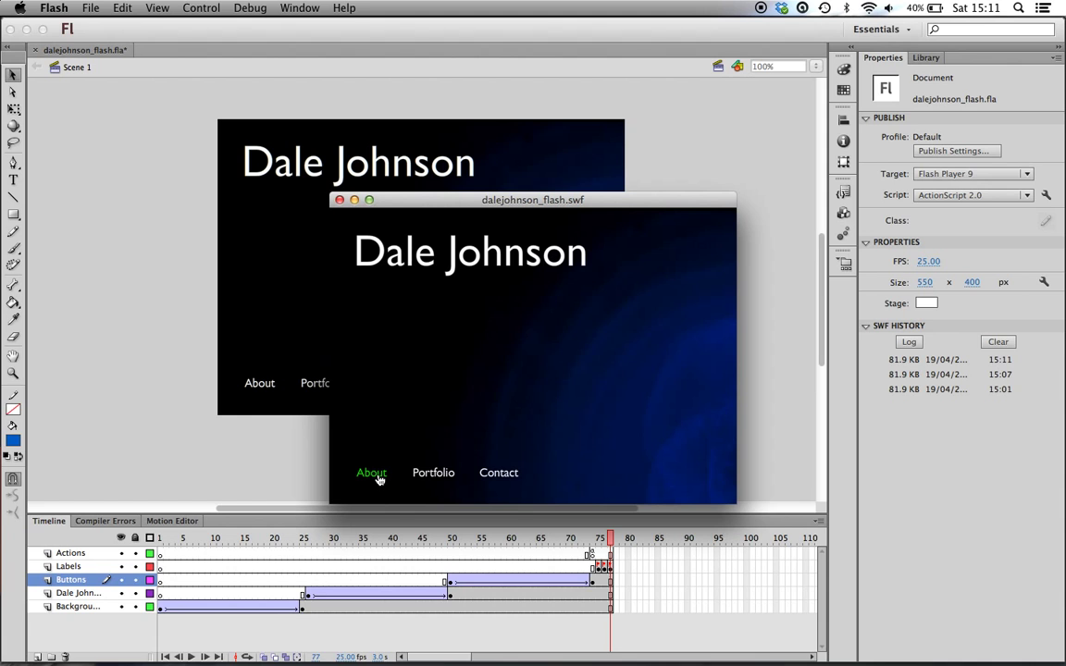
click(371, 472)
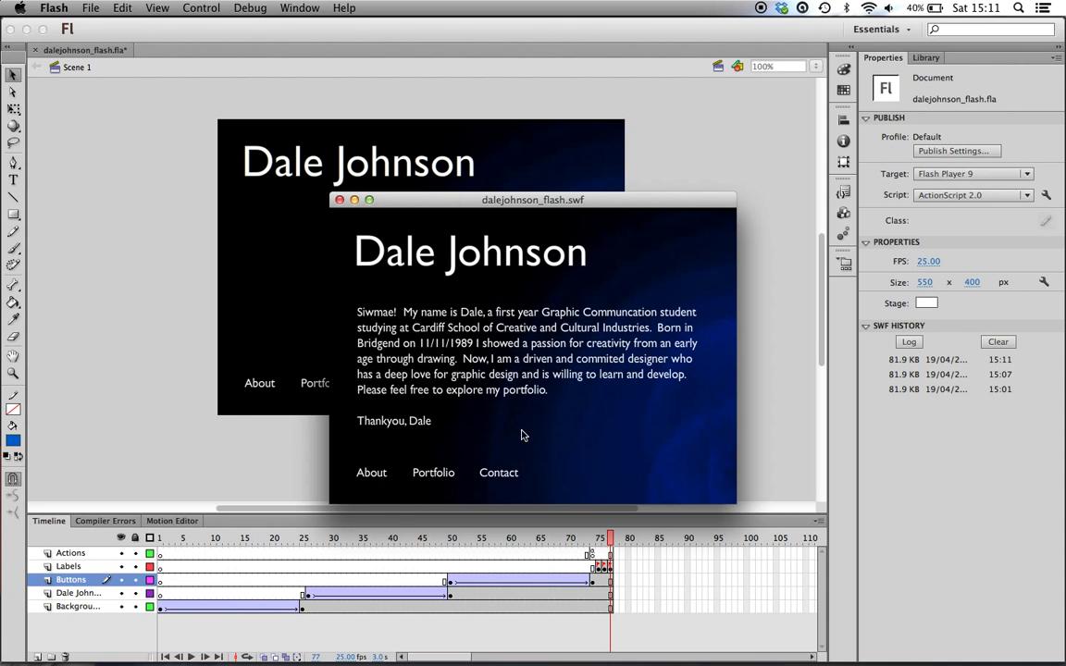
mouse_move(433, 472)
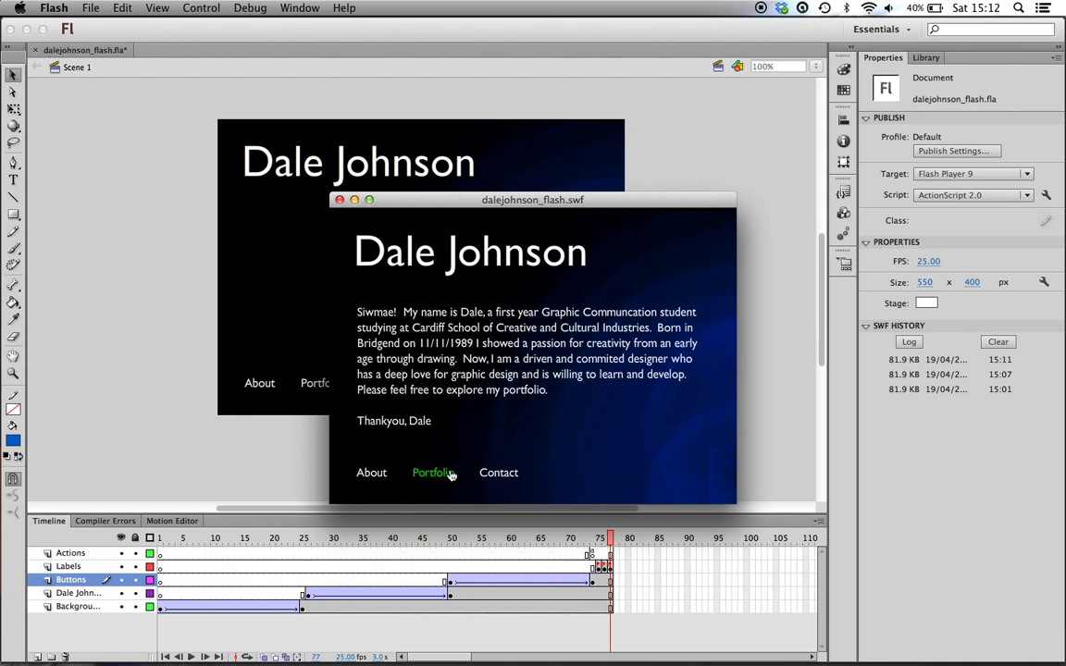
click(432, 472)
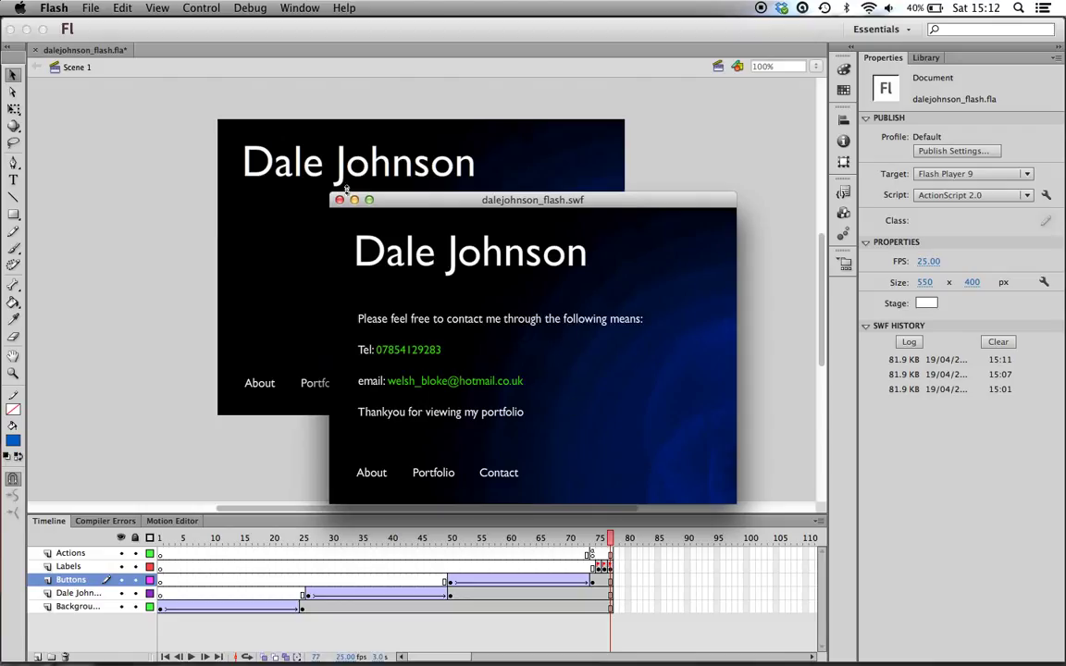
click(339, 200)
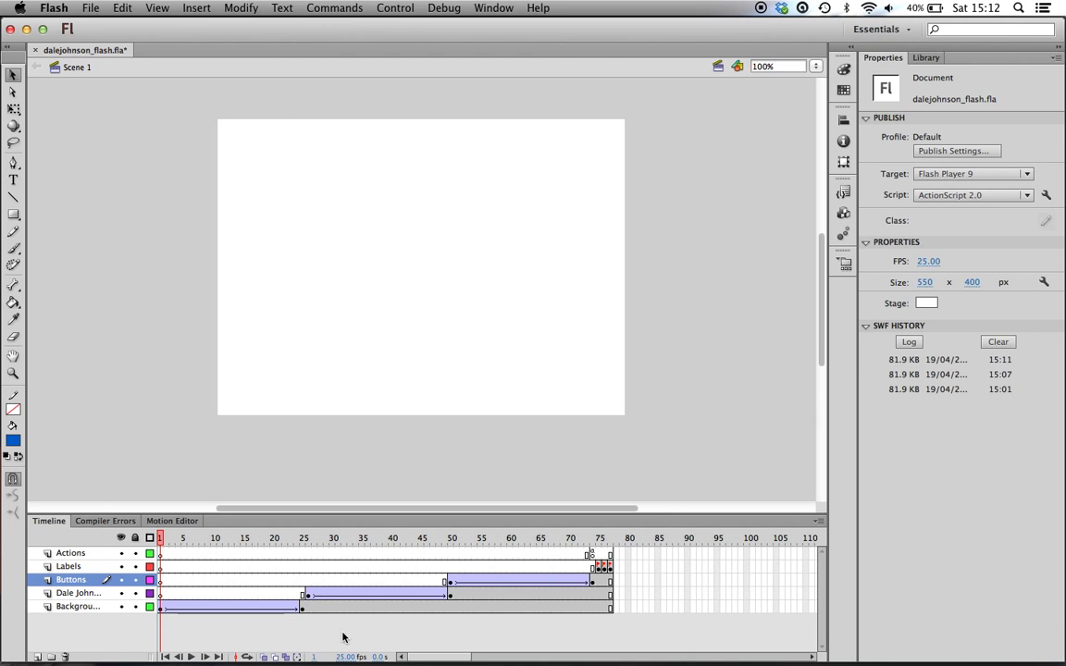
Step: Scrub the Background tween and confirm the frame 1 instance's Alpha stays at 0%
click(217, 537)
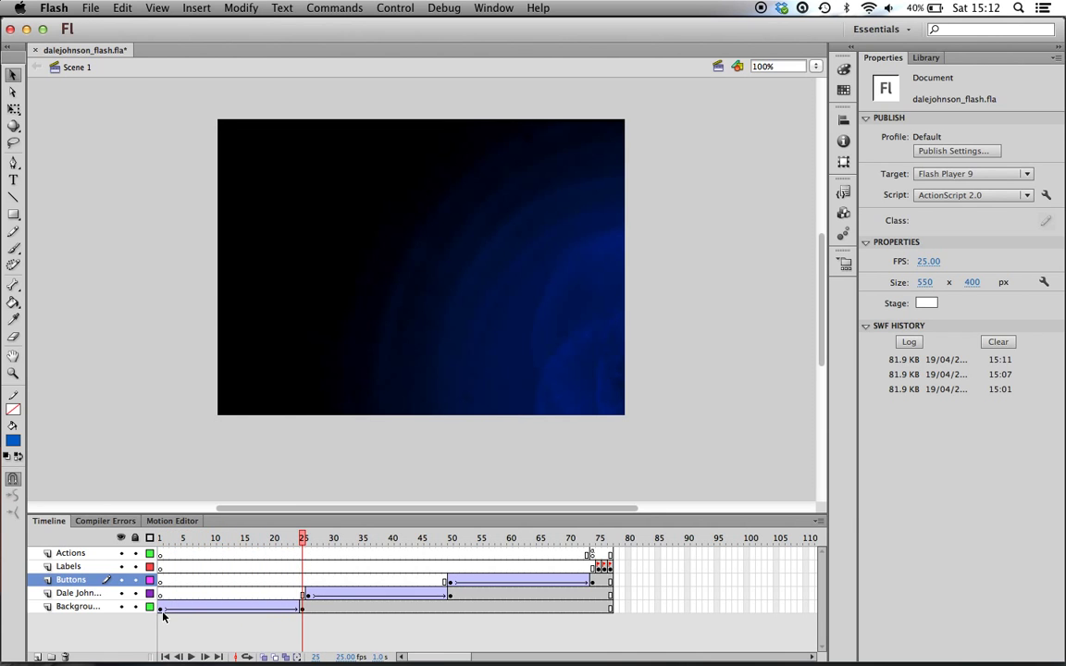
click(162, 606)
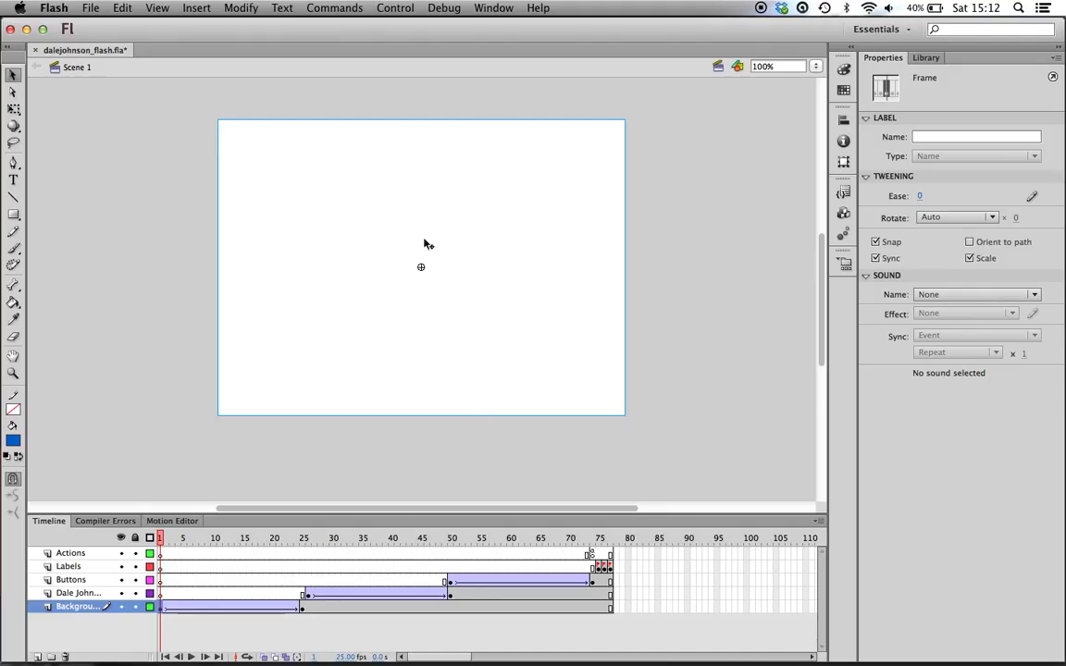
click(231, 538)
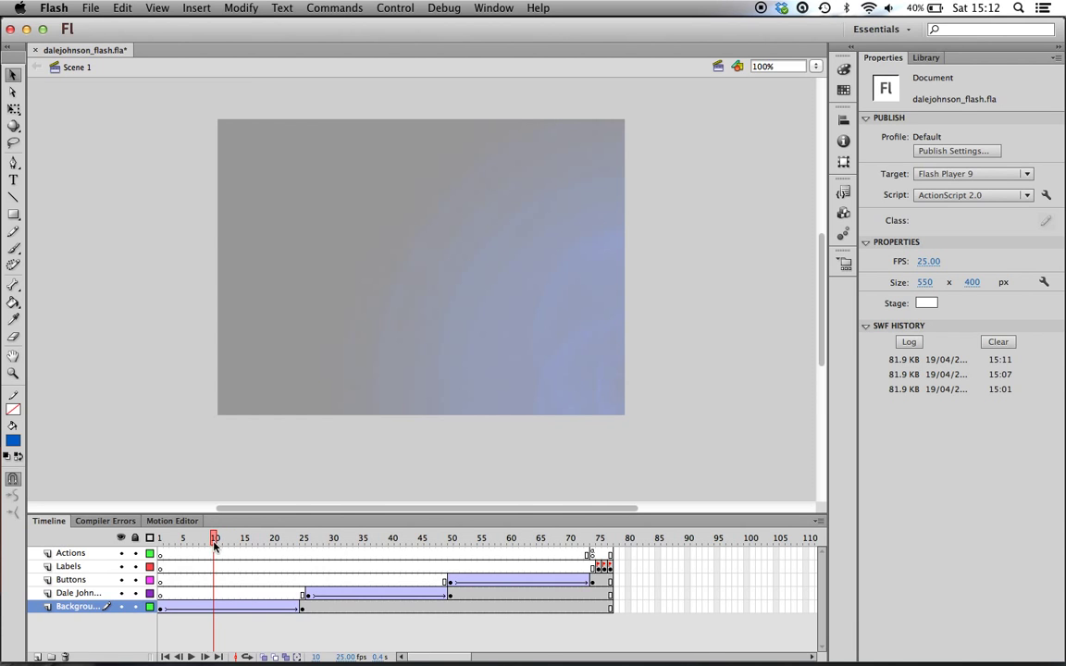
click(304, 538)
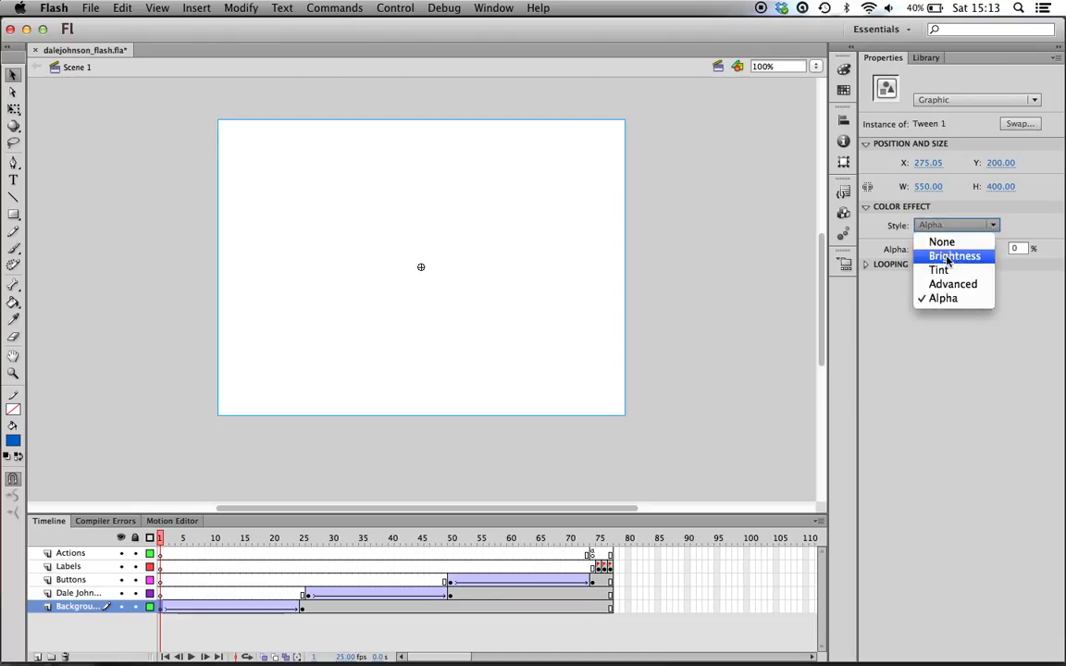
mouse_move(953, 284)
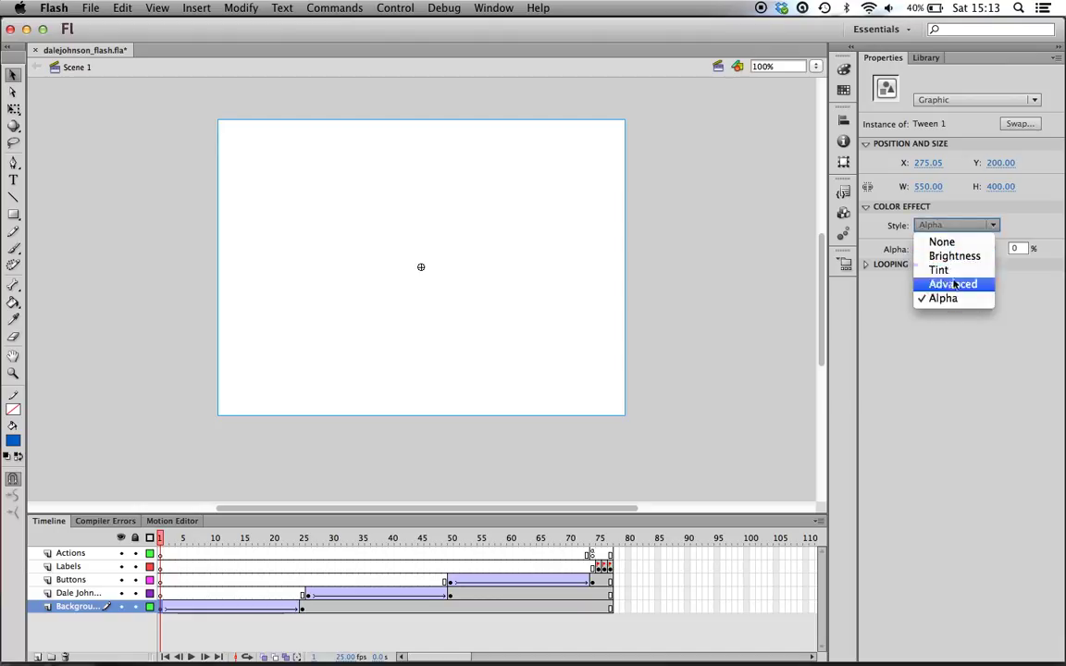
click(942, 298)
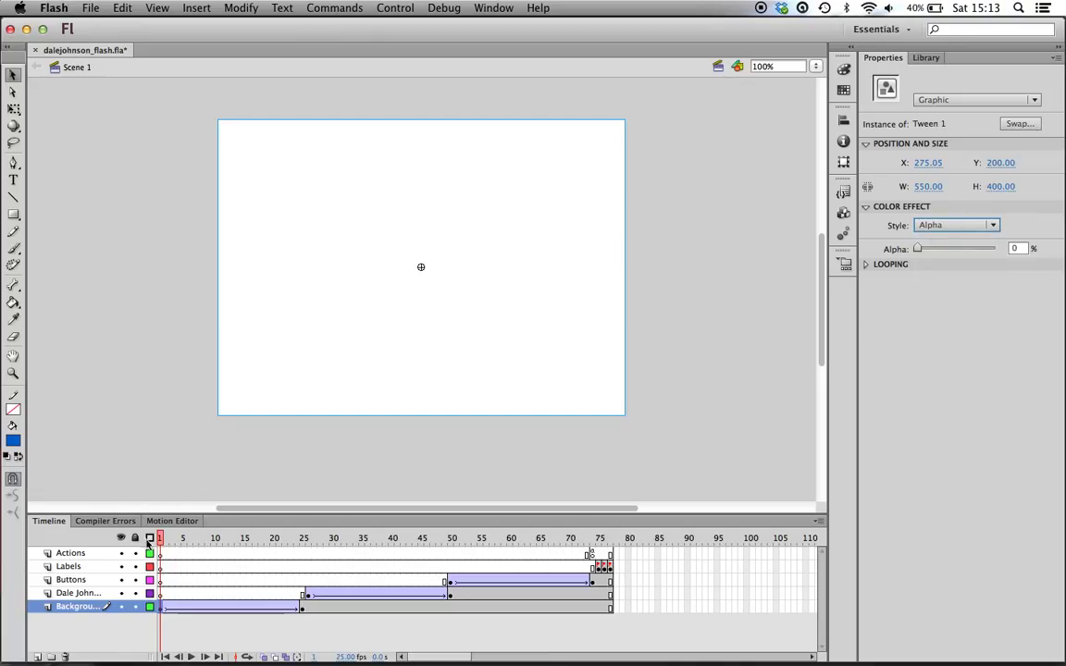
Step: Scrub from frame 26's Dale Johnson title to where the About, Portfolio and Contact links appear
click(243, 537)
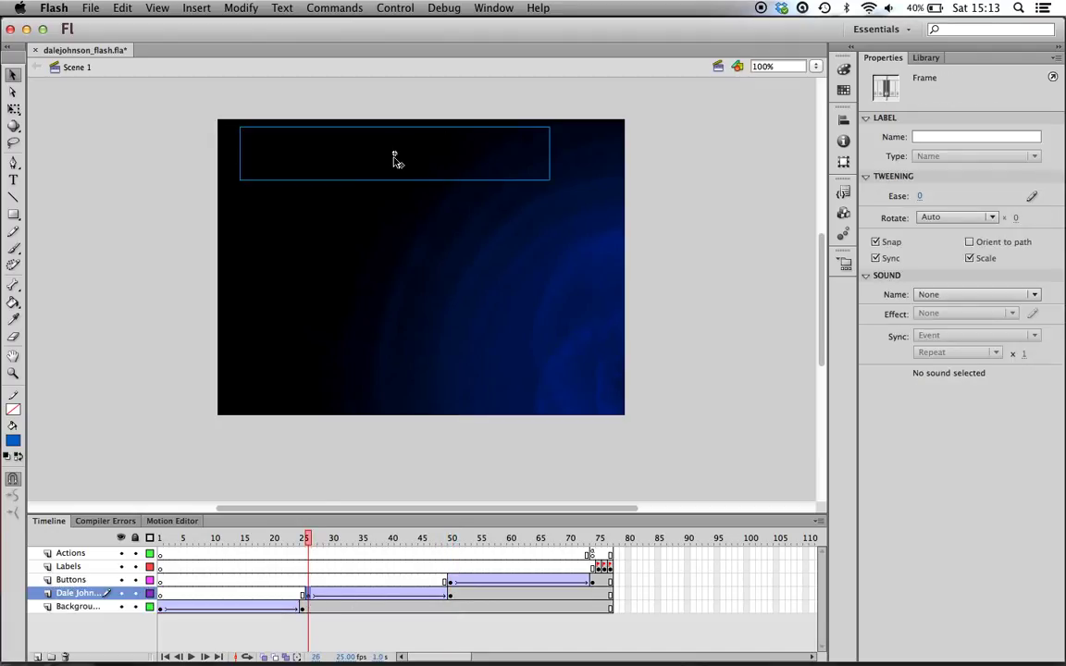
mouse_move(343, 537)
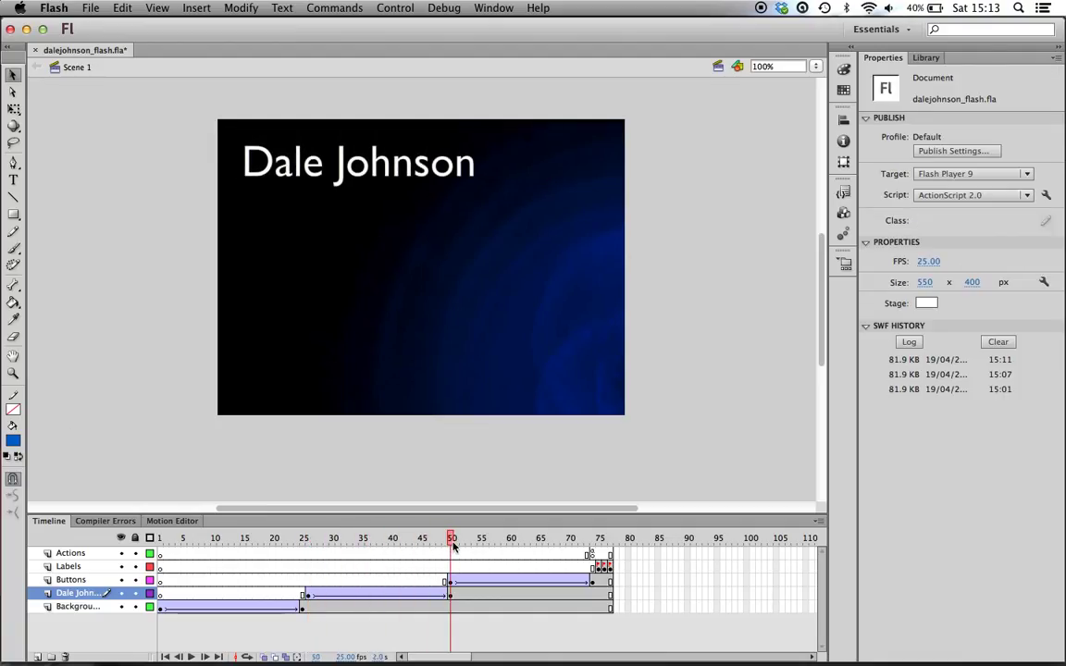
click(581, 537)
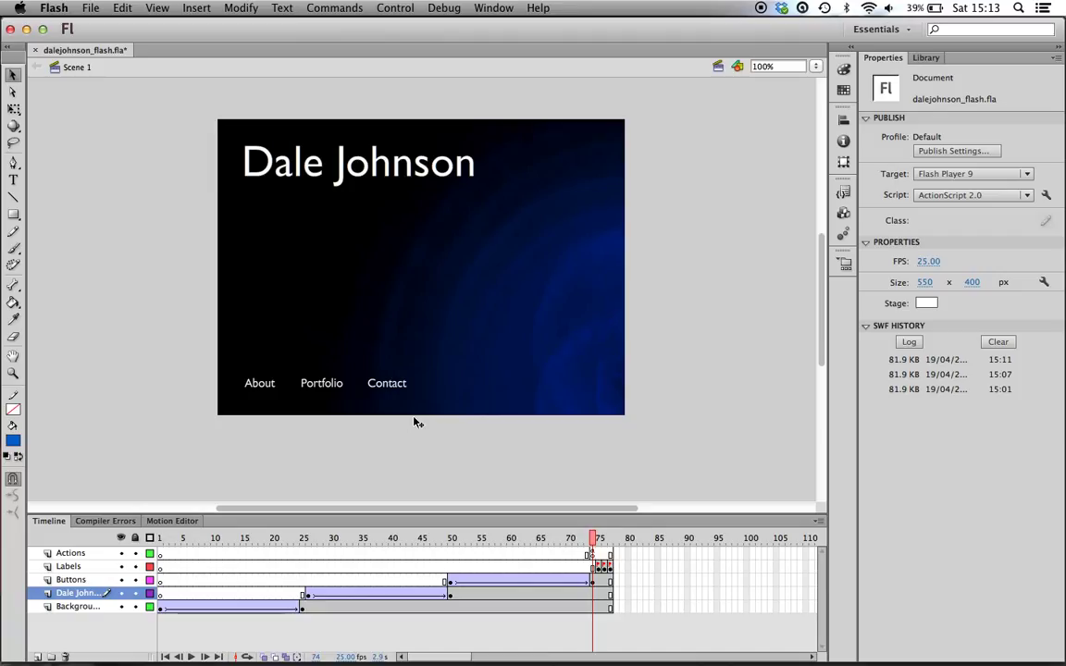
click(432, 538)
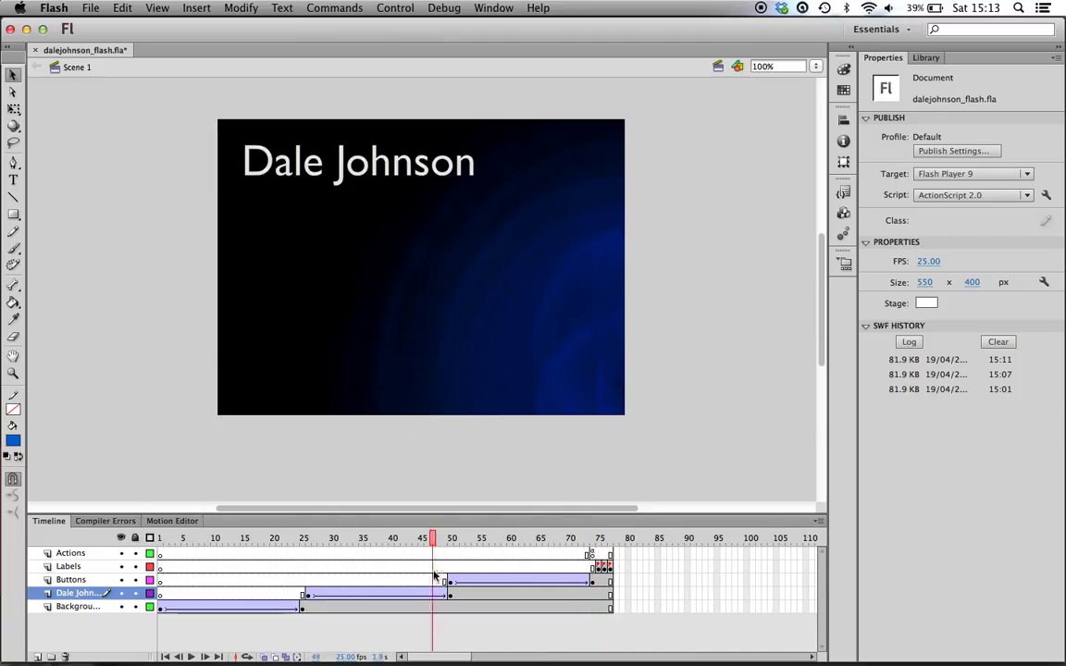
click(592, 538)
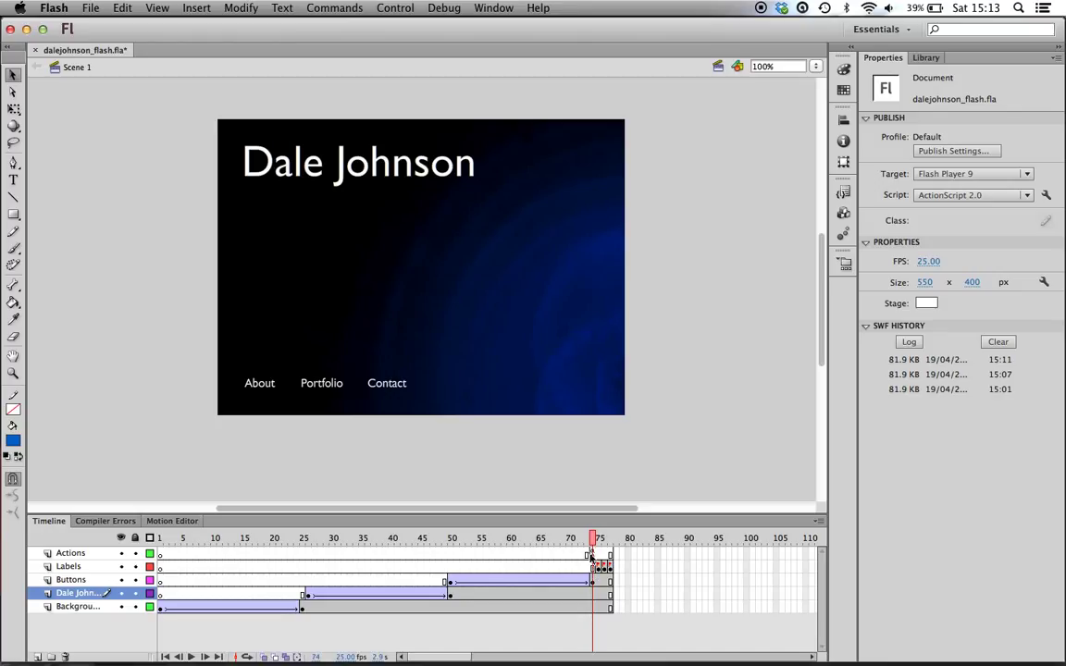
click(70, 552)
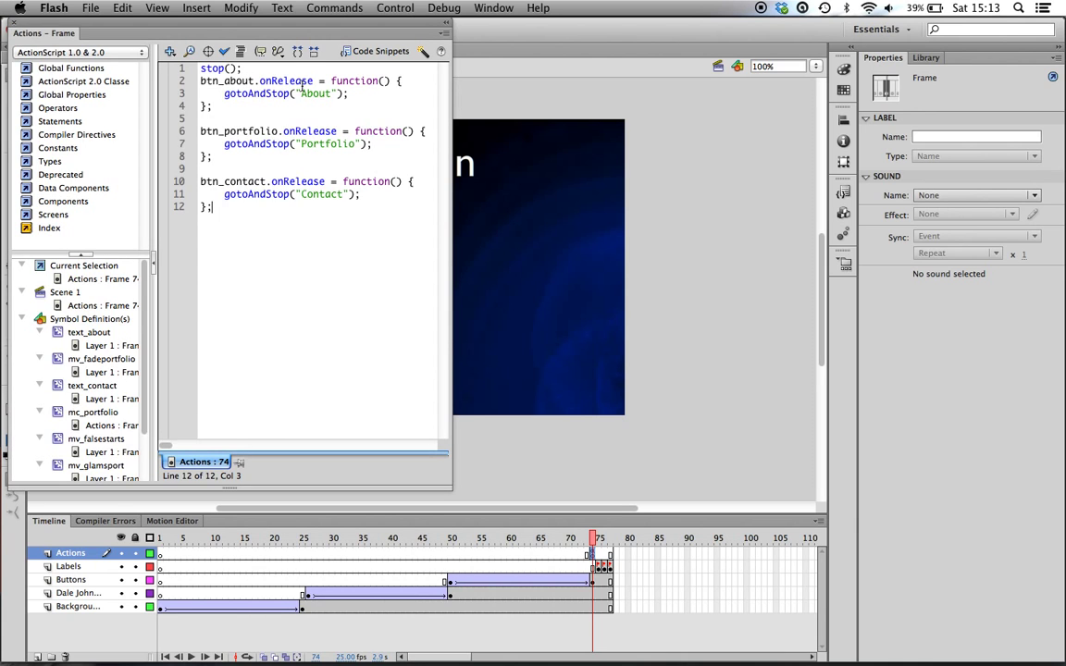
mouse_move(619, 585)
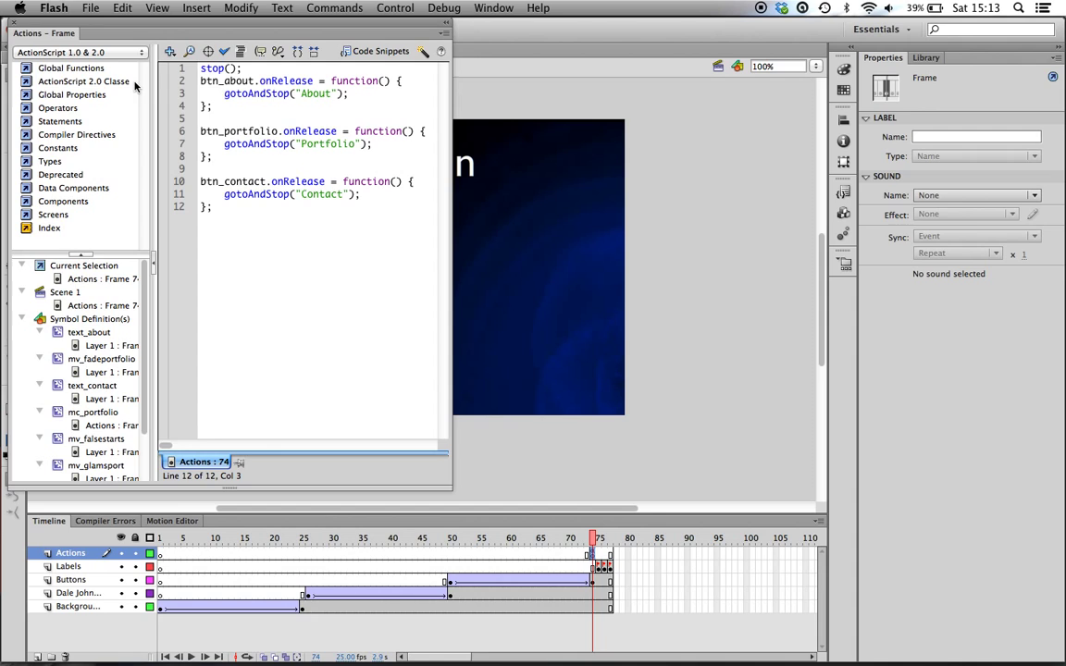
mouse_move(83, 82)
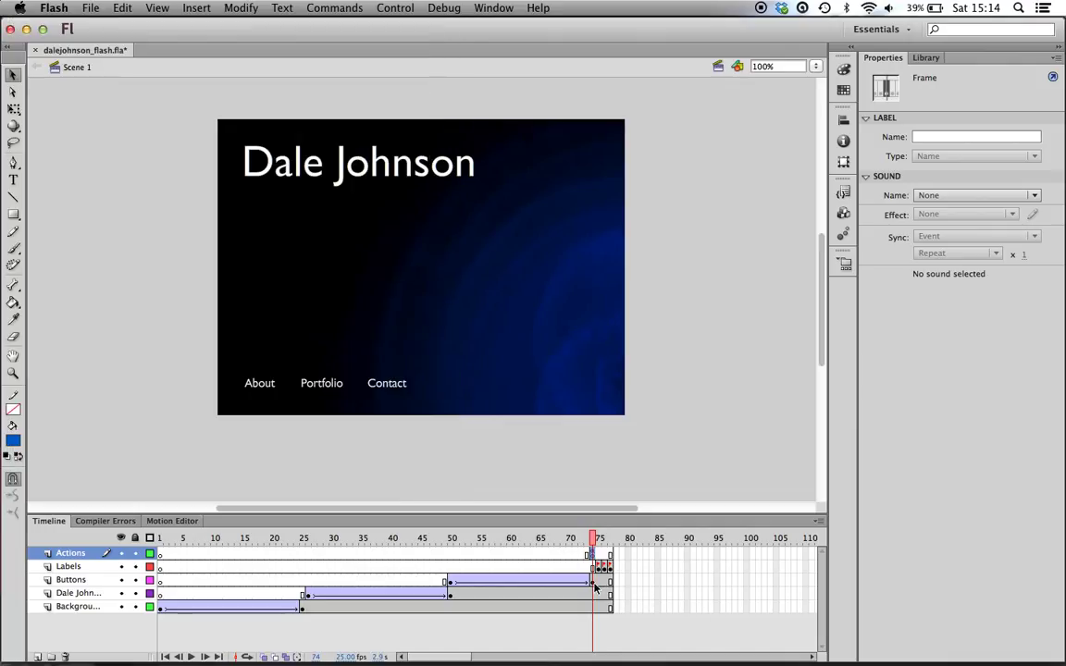
click(72, 579)
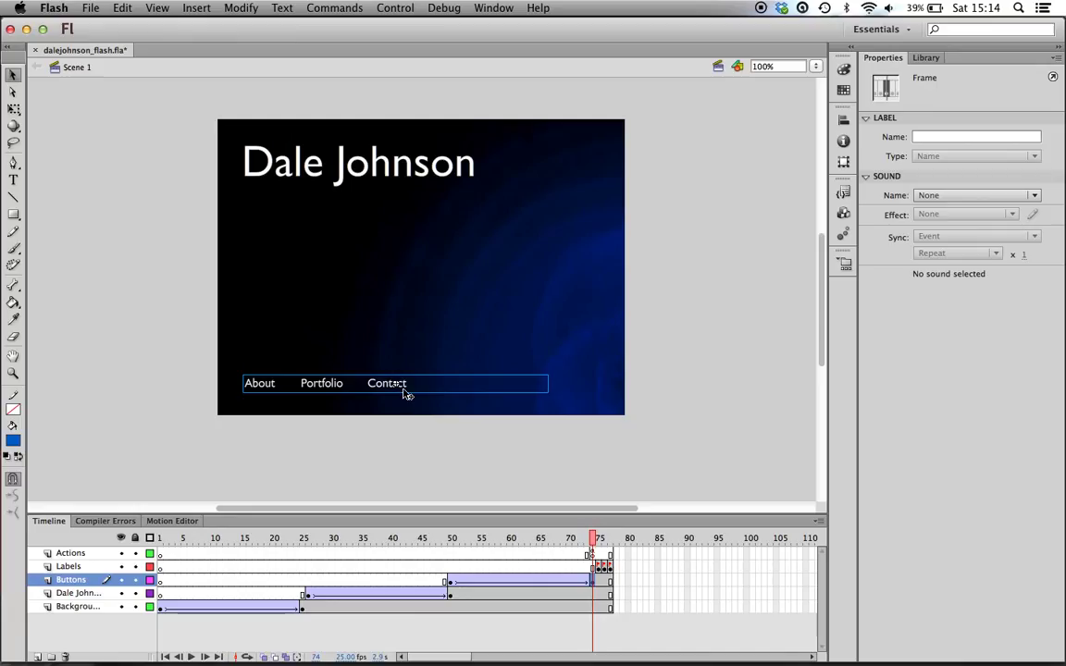
double_click(387, 383)
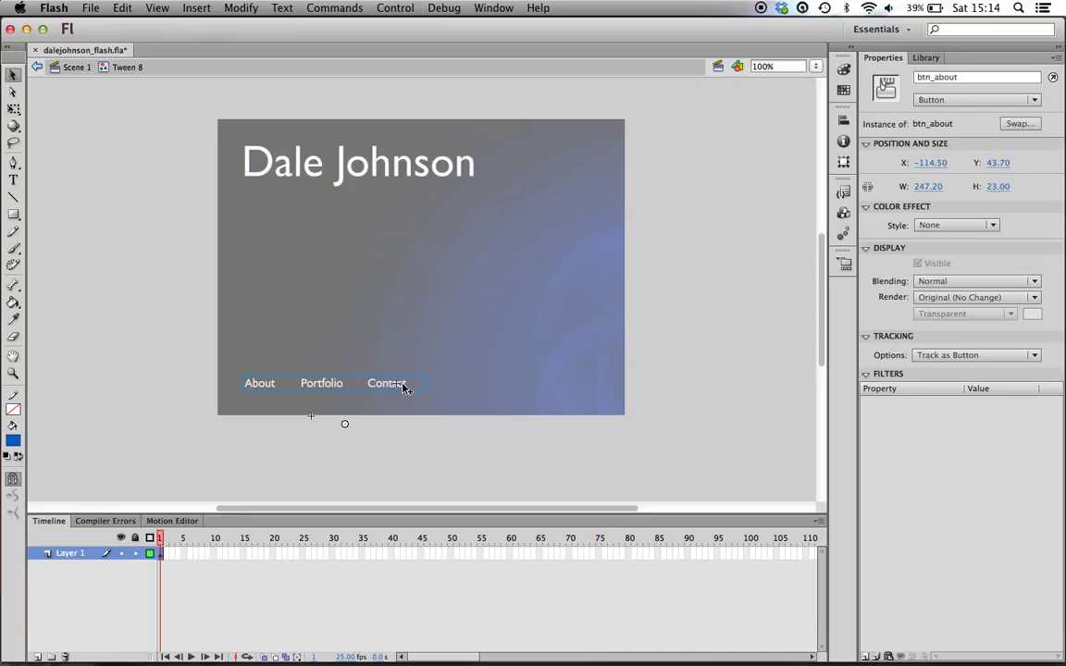
click(321, 383)
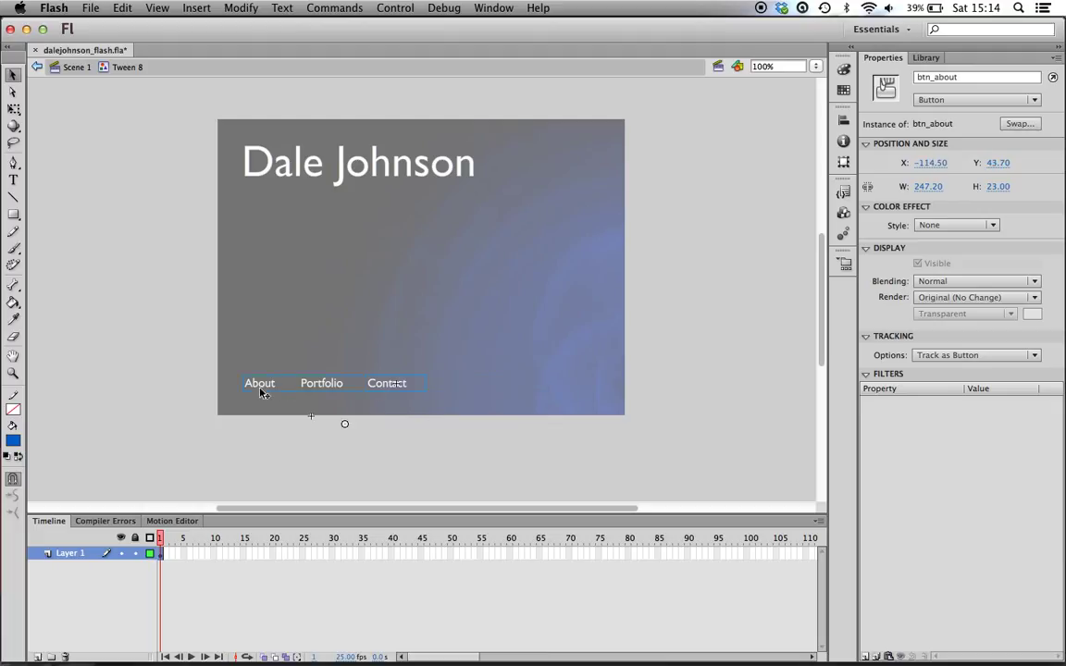
mouse_move(282, 397)
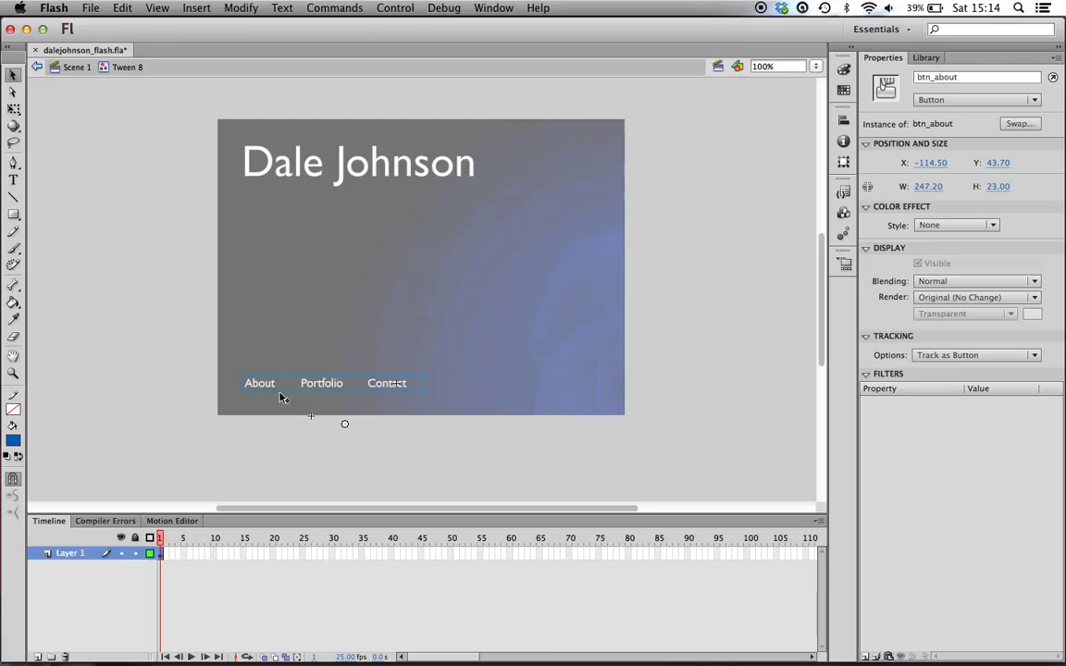
mouse_move(262, 389)
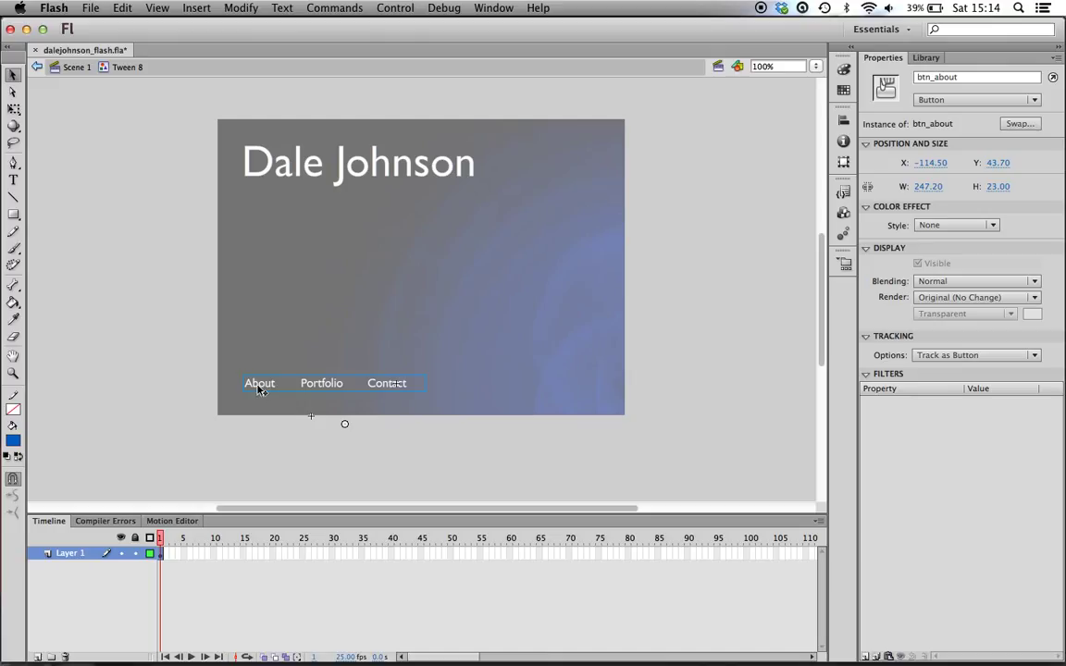
mouse_move(340, 387)
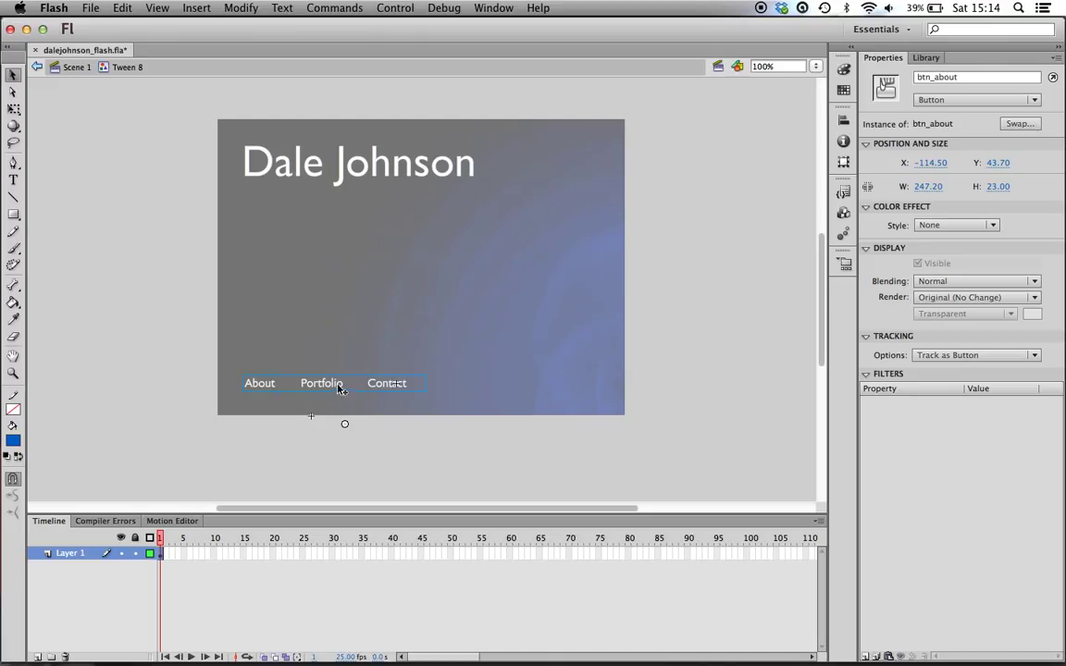
click(387, 382)
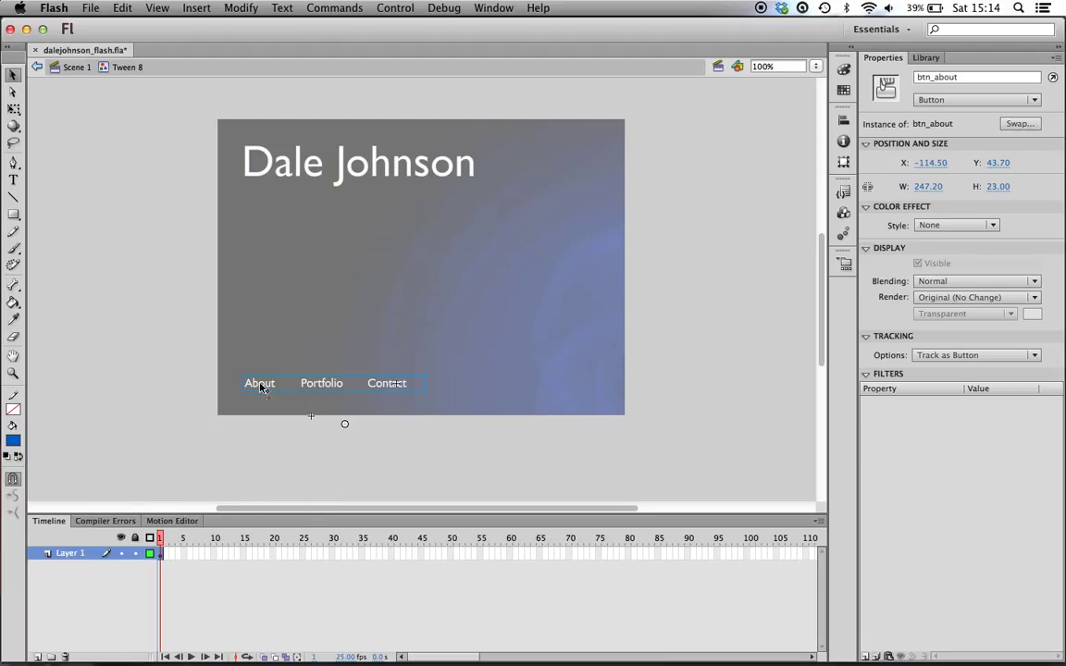
click(321, 383)
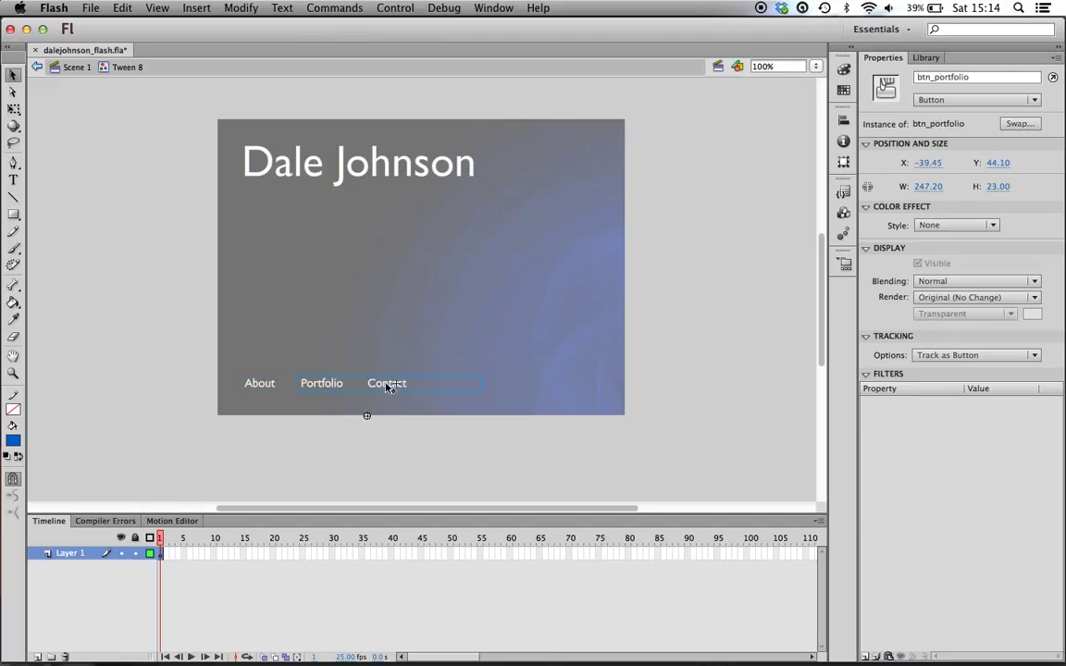
click(387, 382)
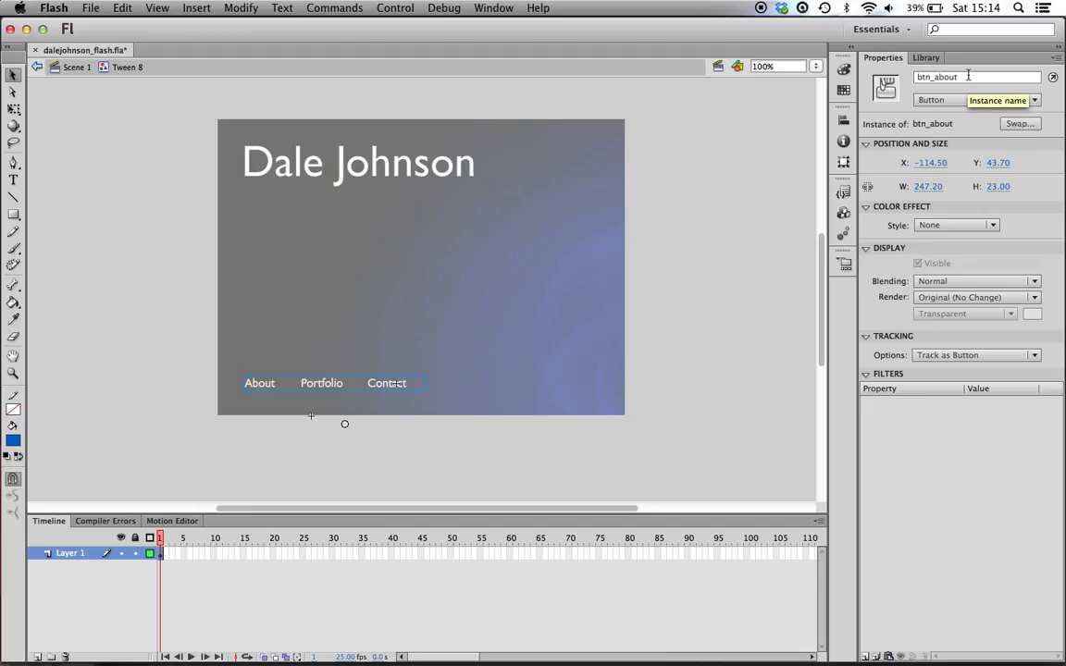
mouse_move(424, 419)
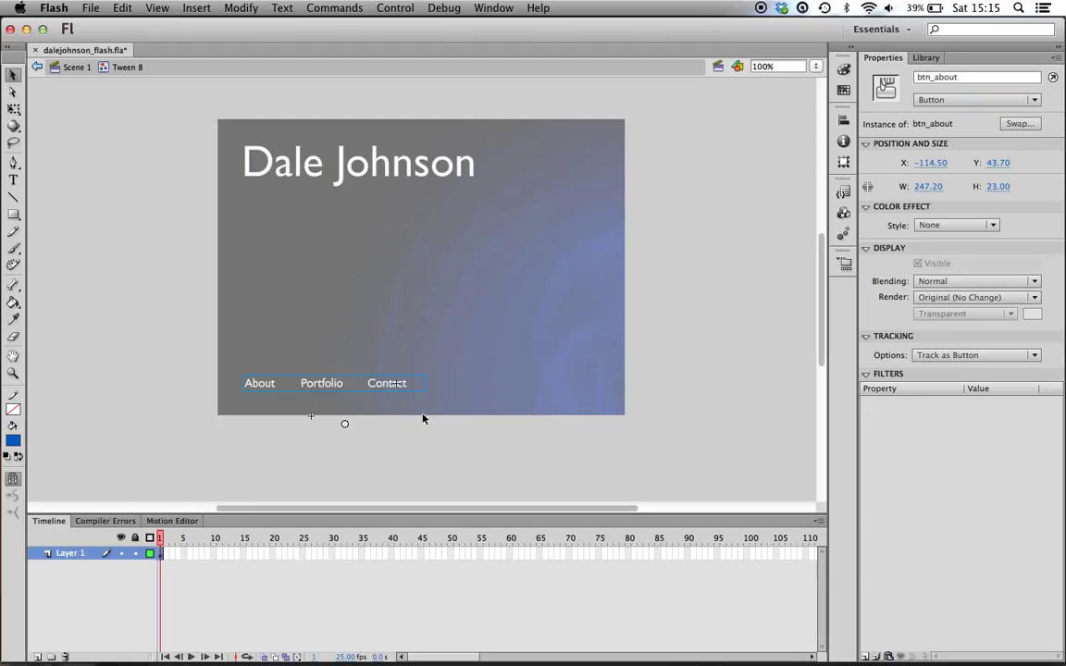
Step: Return to Scene 1 and open the Actions script on frame 74
click(386, 383)
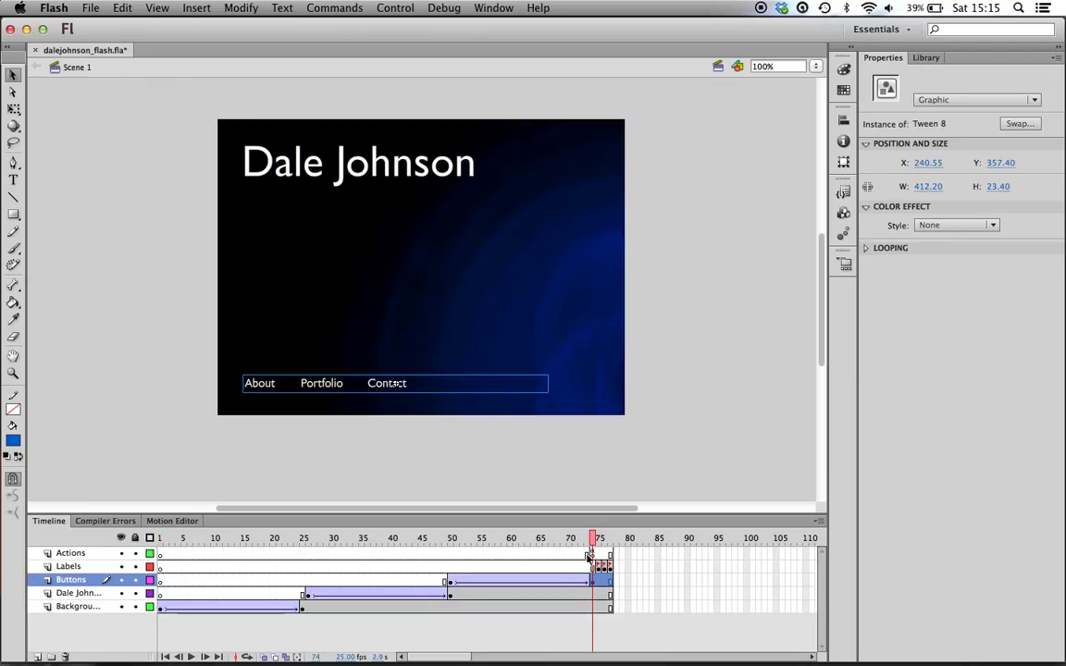
right_click(589, 553)
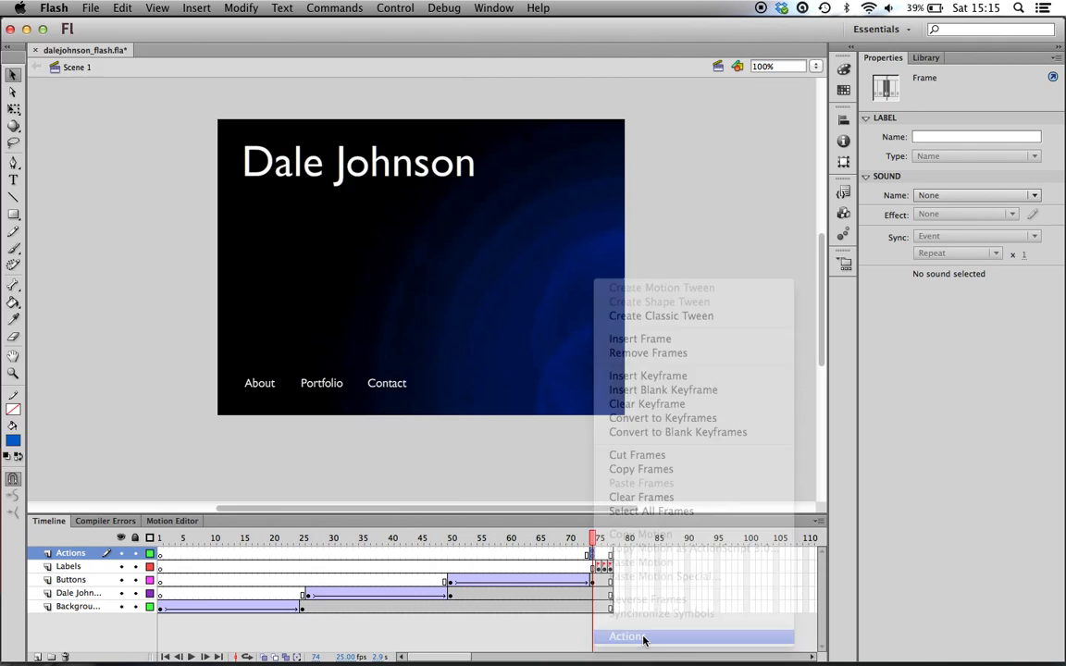
click(627, 636)
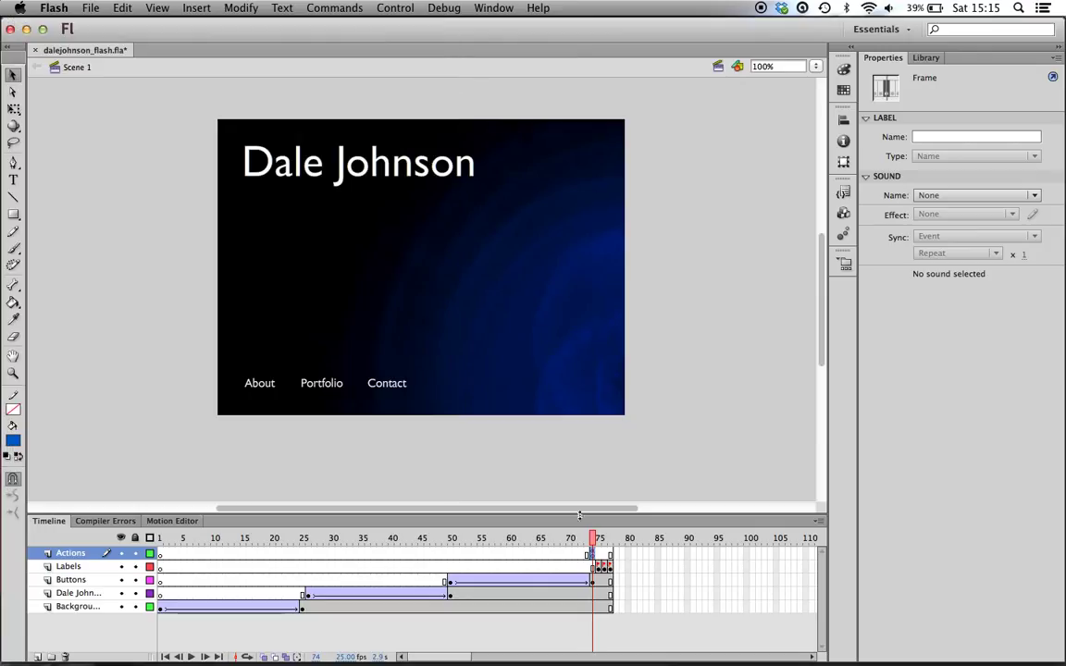
click(68, 566)
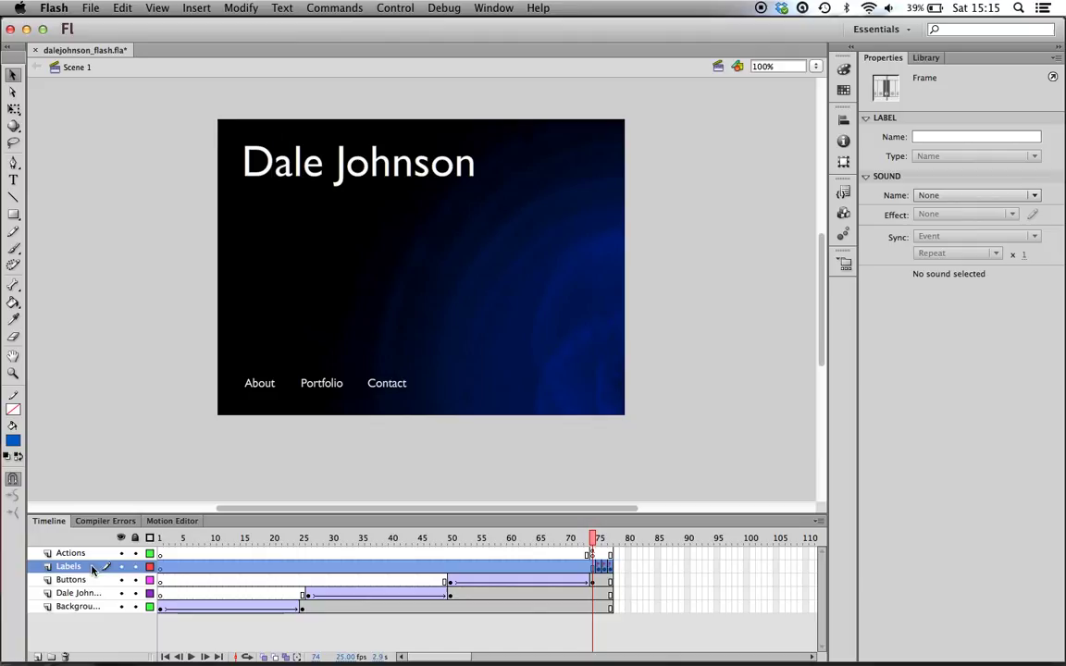
mouse_move(217, 541)
text(About)
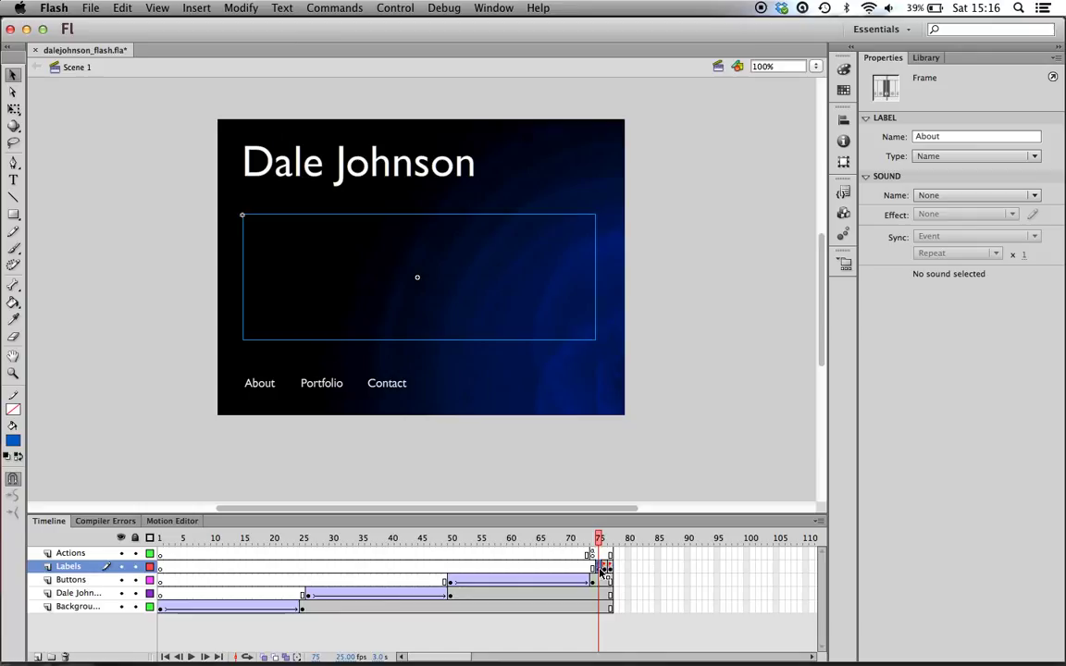
mouse_move(572, 289)
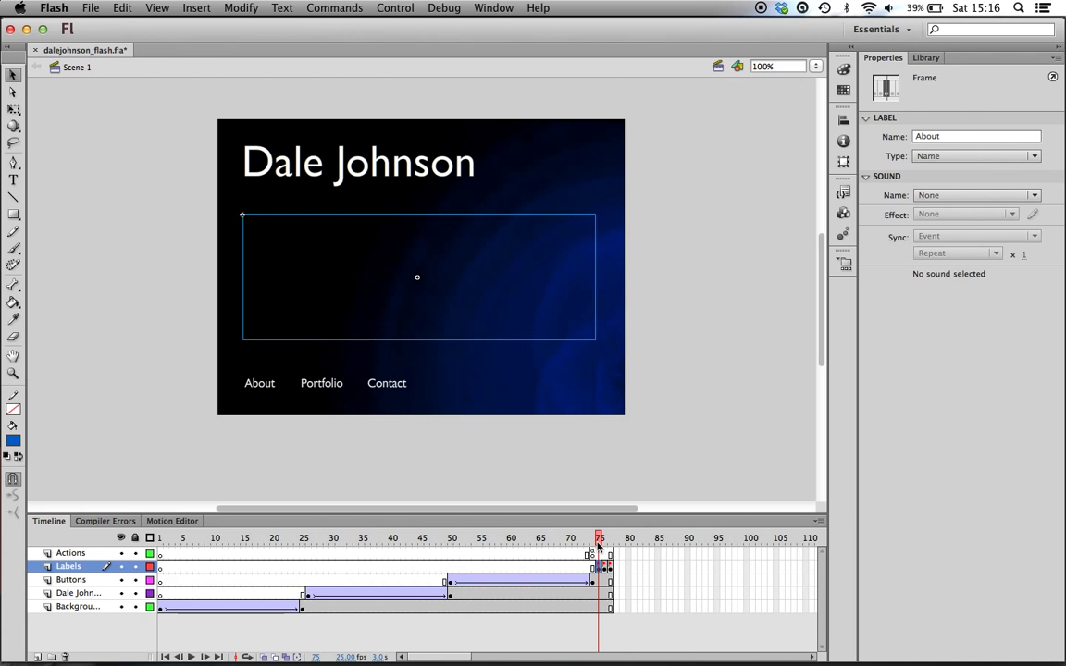
click(602, 538)
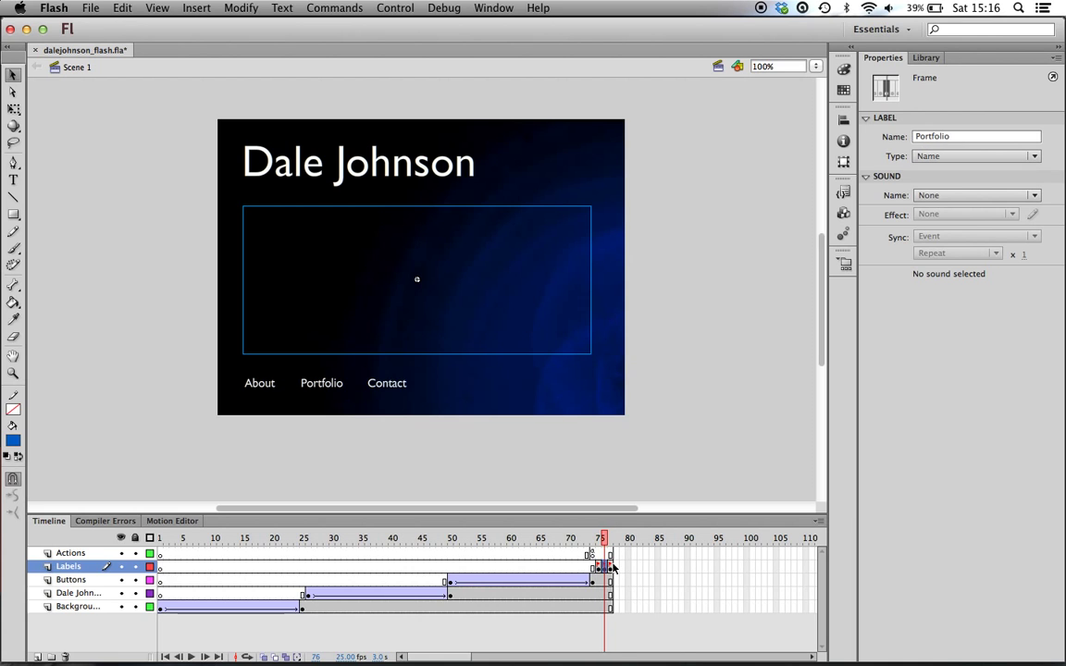
right_click(601, 553)
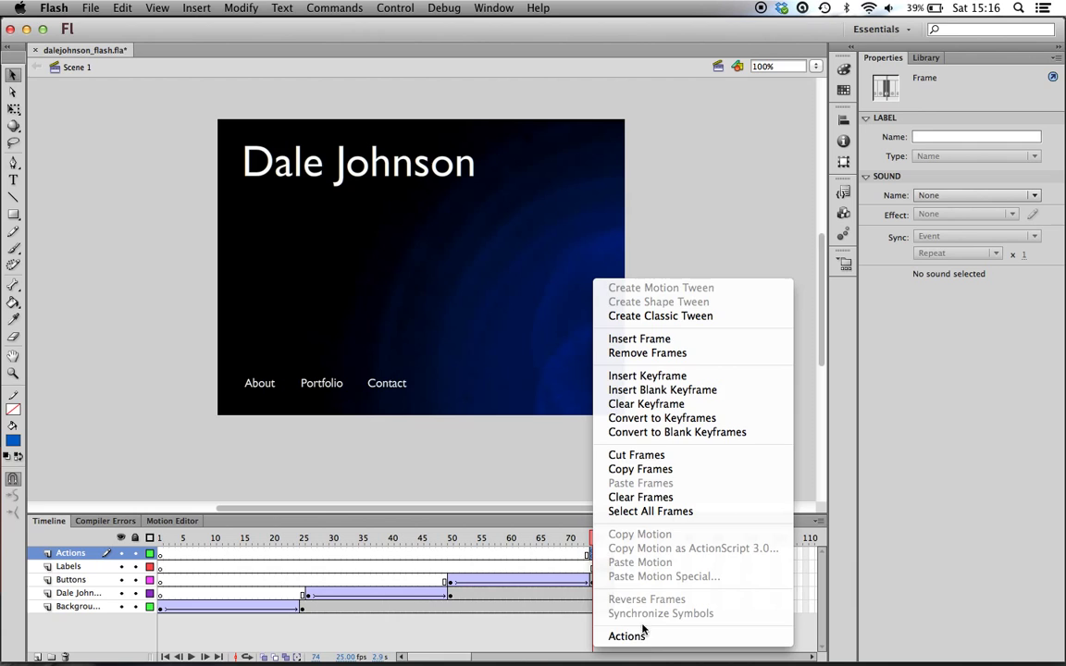
click(626, 636)
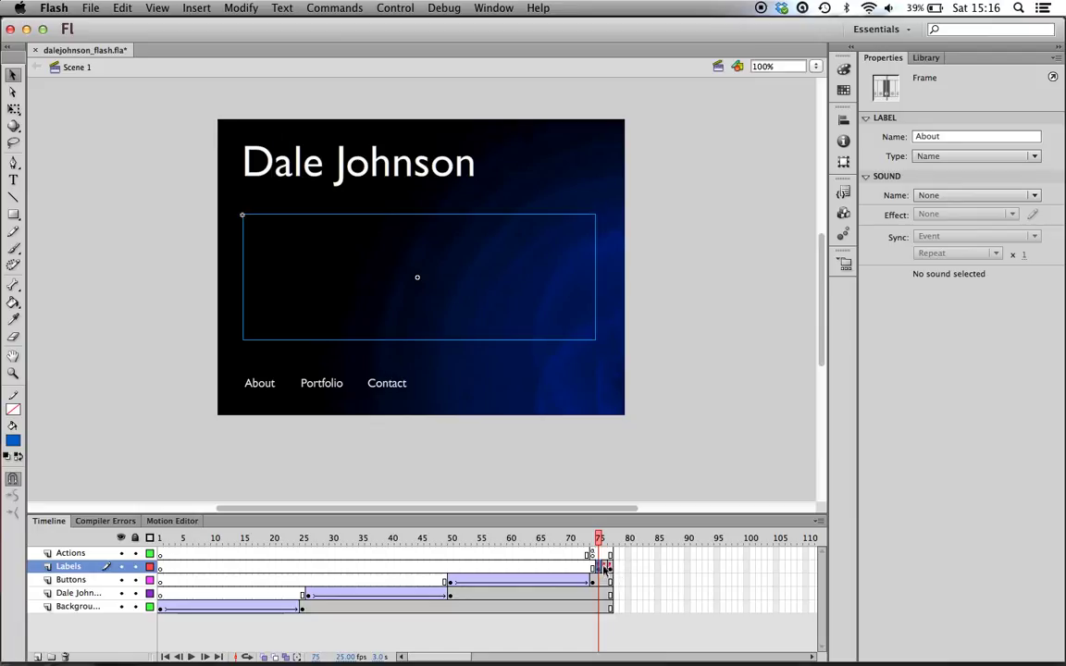
click(610, 538)
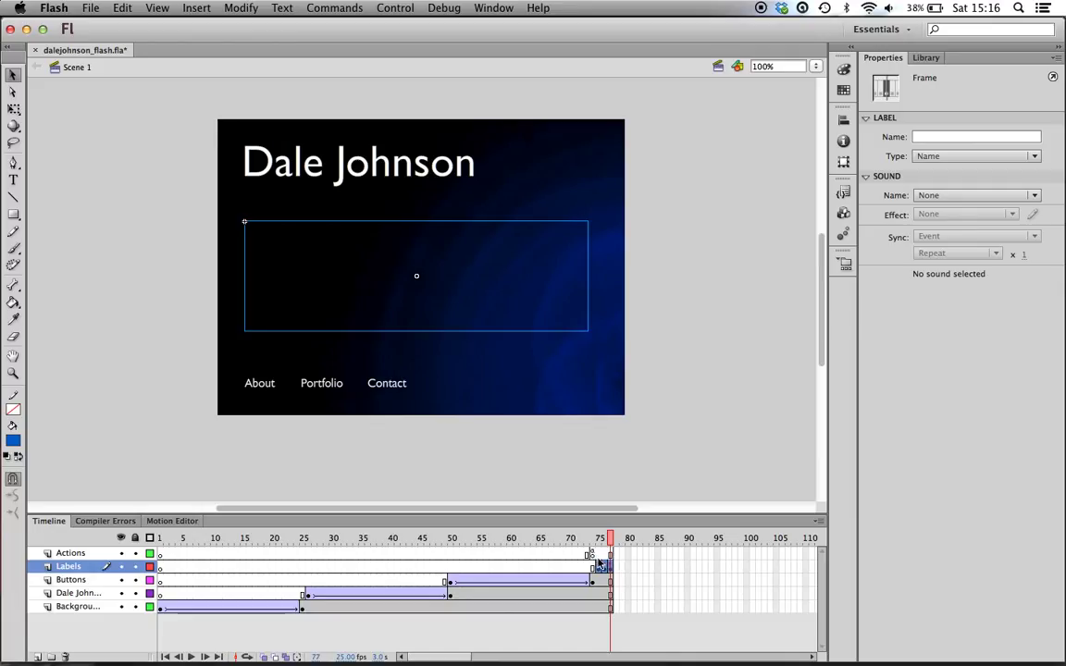
mouse_move(595, 558)
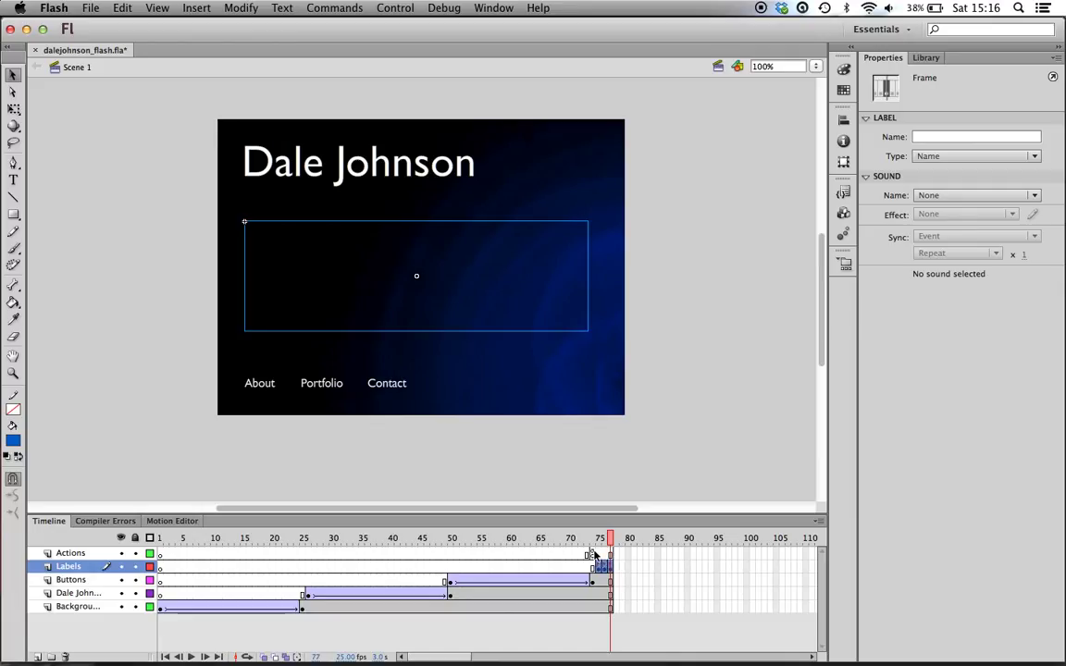
click(599, 538)
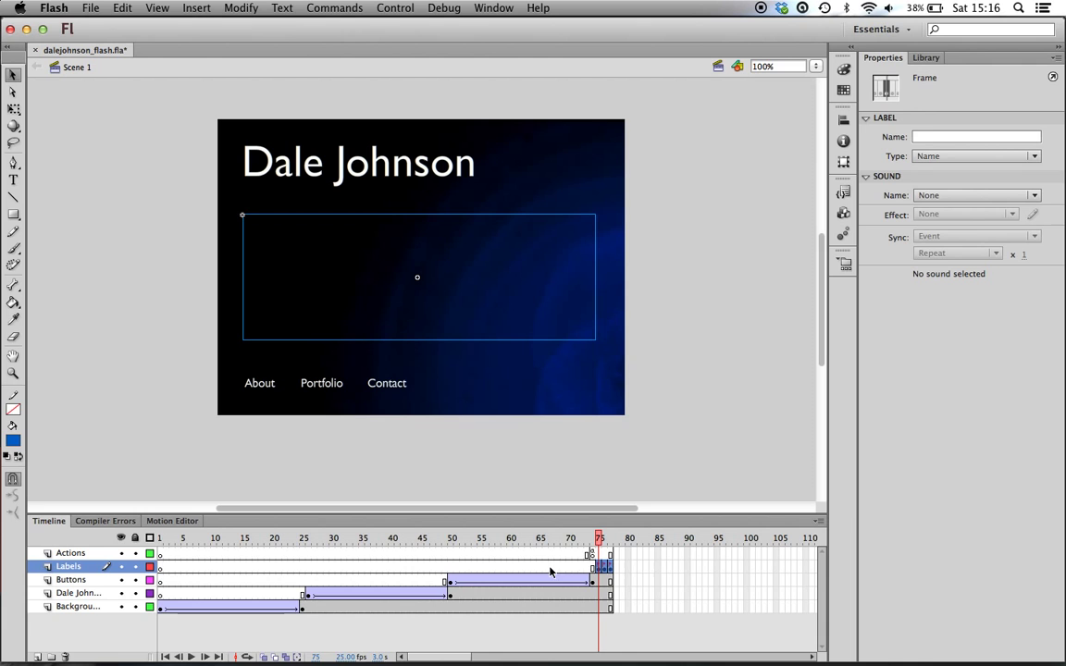
mouse_move(678, 560)
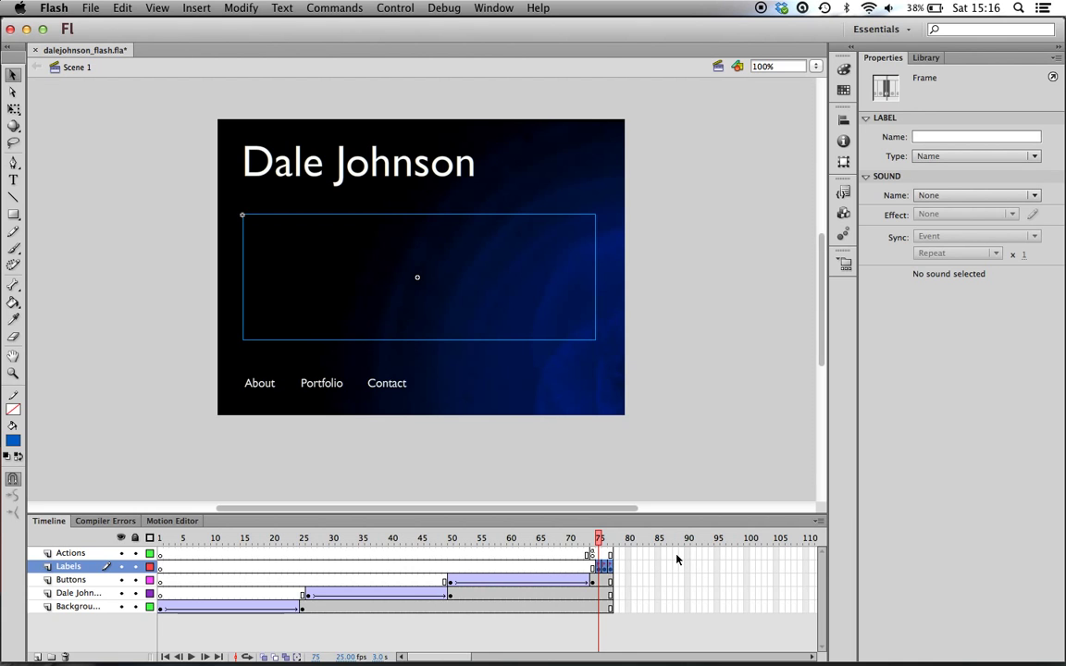
right_click(599, 552)
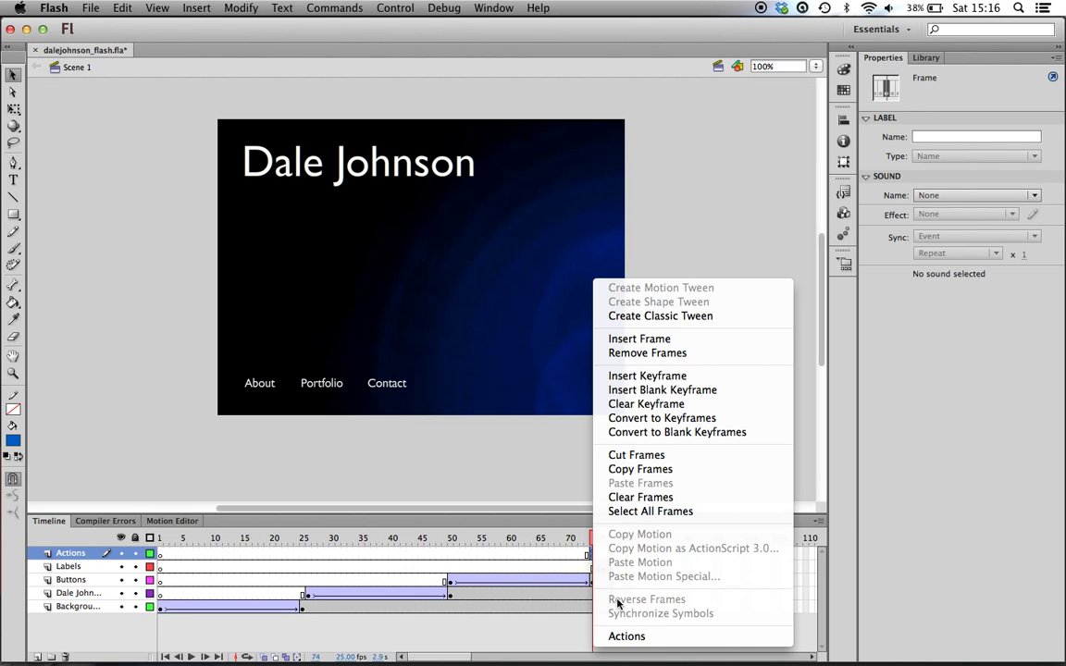
click(626, 636)
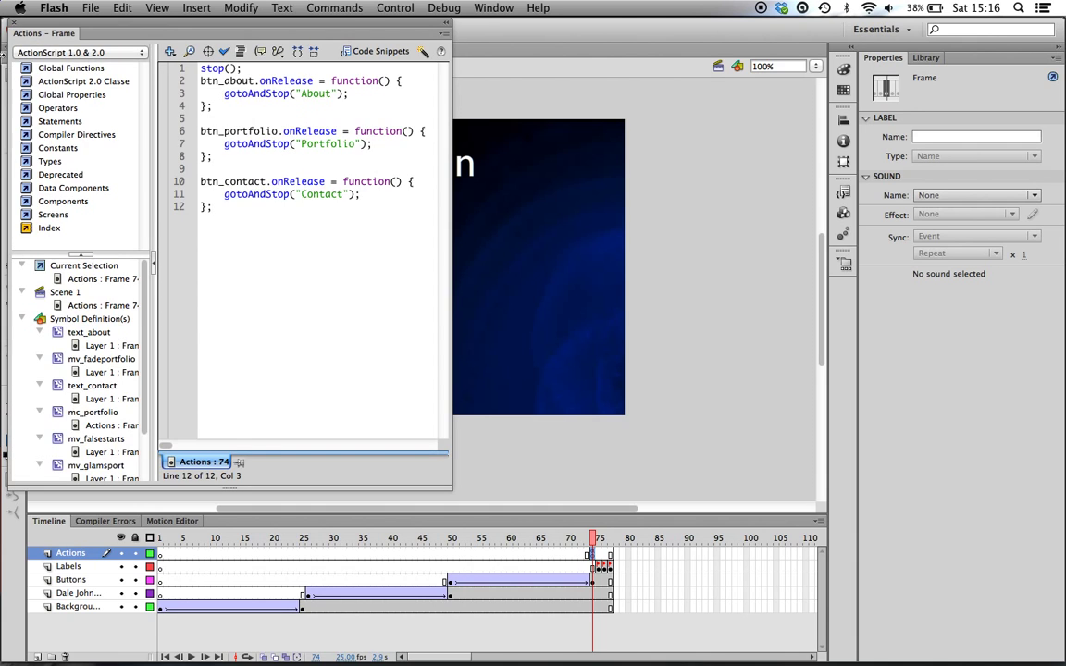
mouse_move(162, 181)
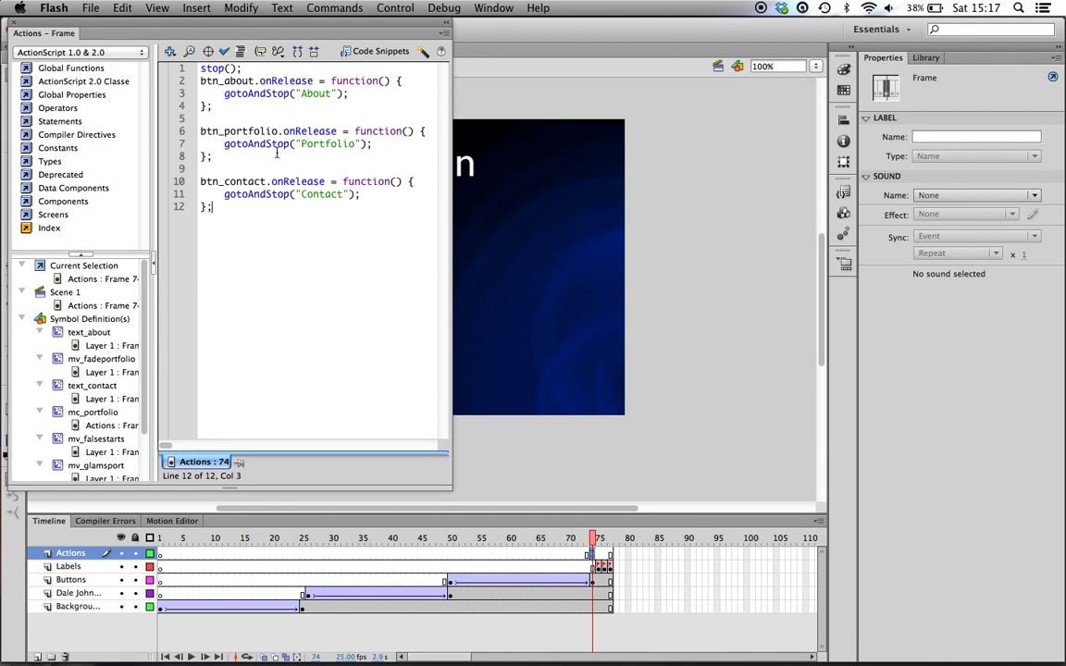
key(cmd+a)
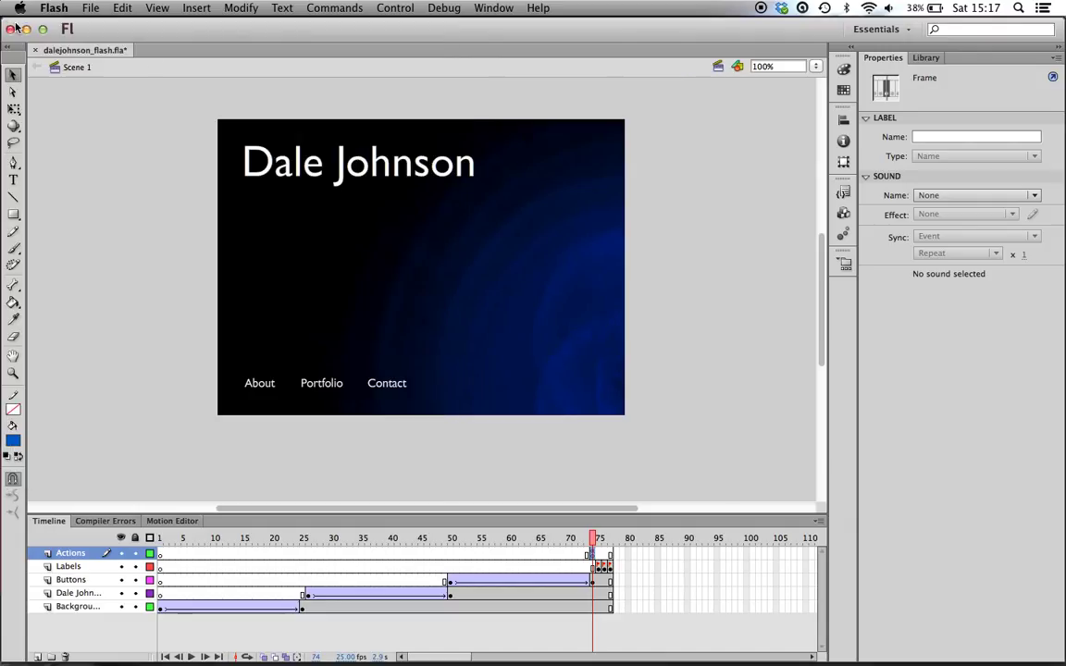
Step: Select the About label frame on the Labels layer and the text_about clip on stage
right_click(593, 556)
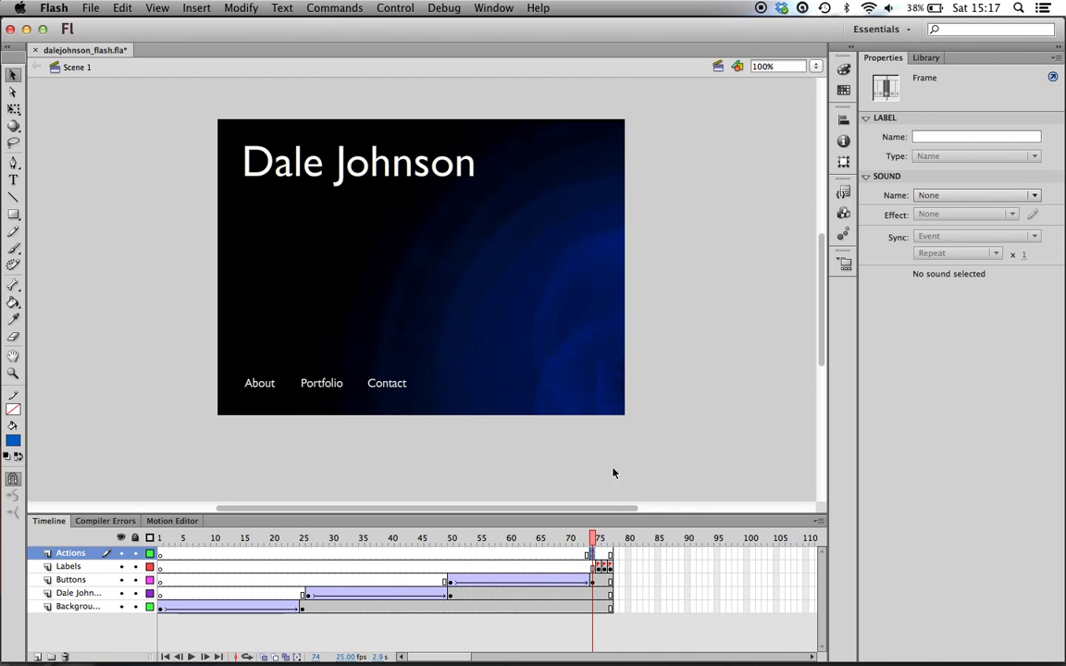
click(71, 579)
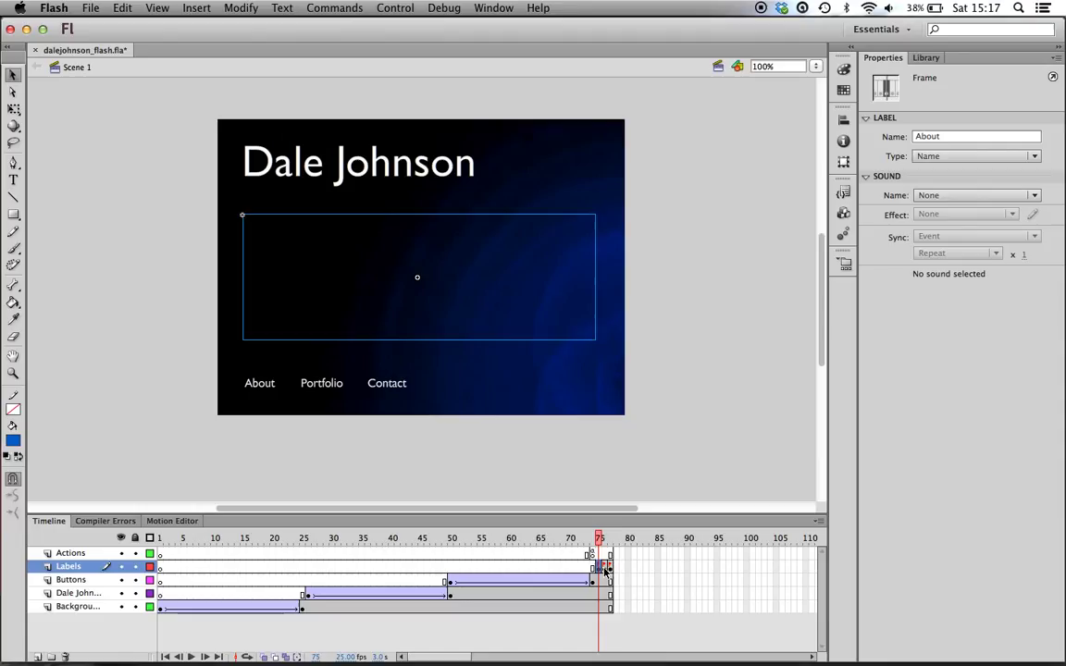
click(604, 538)
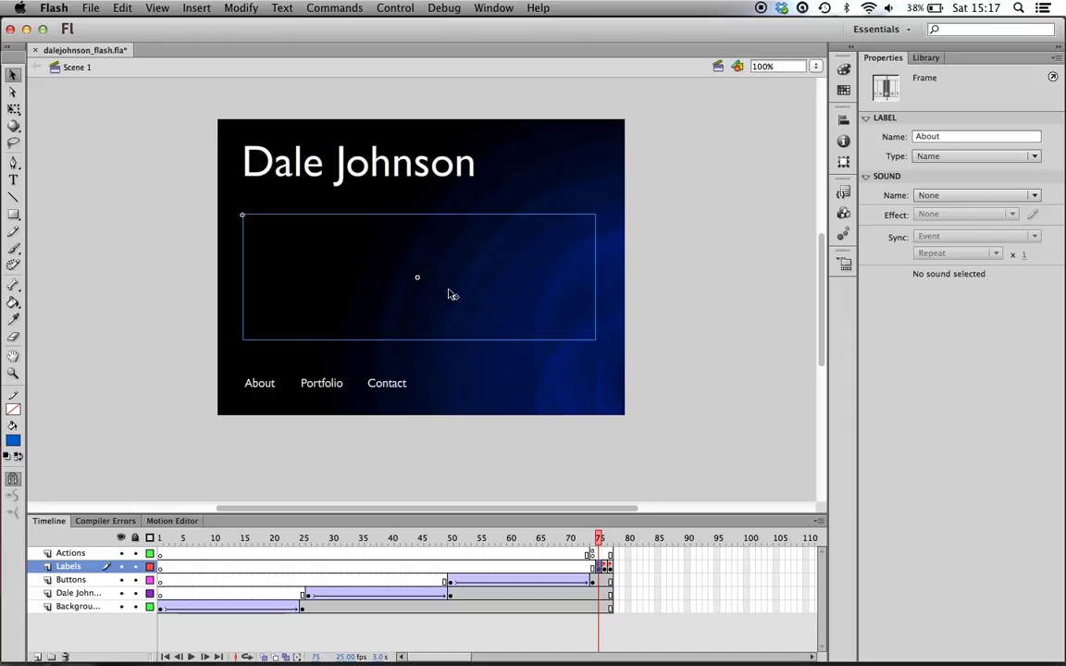
mouse_move(438, 279)
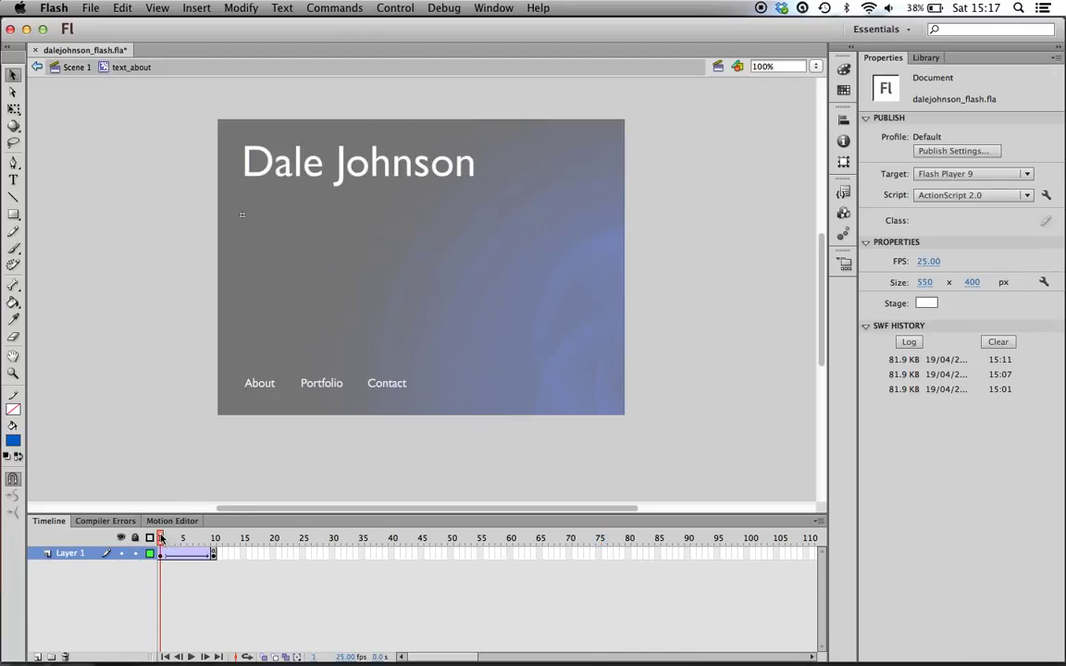
click(213, 538)
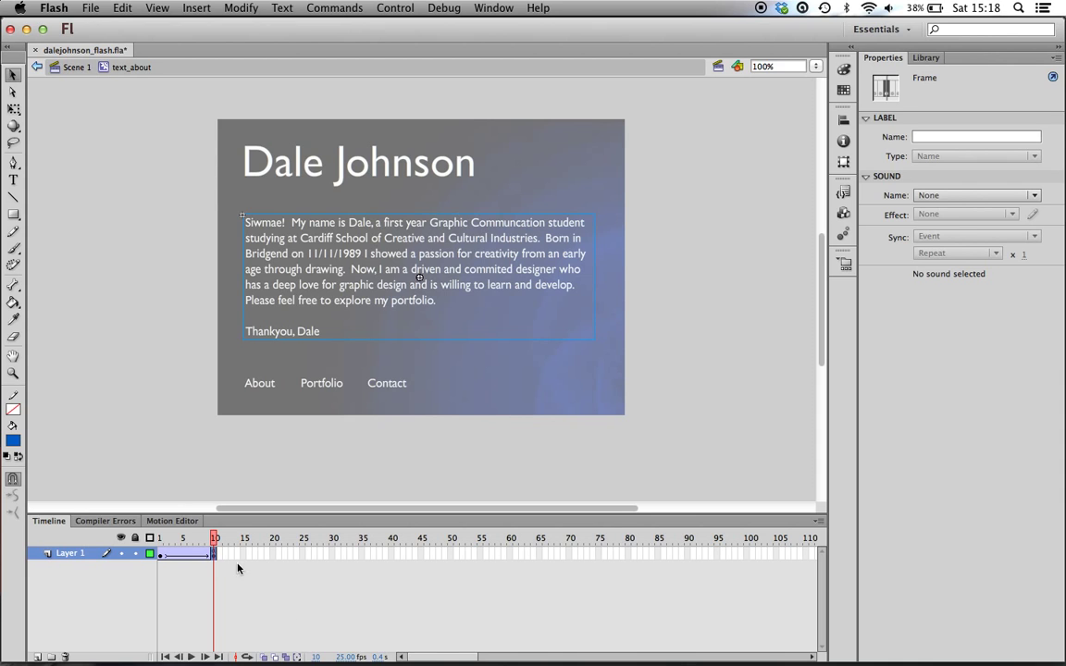
click(159, 538)
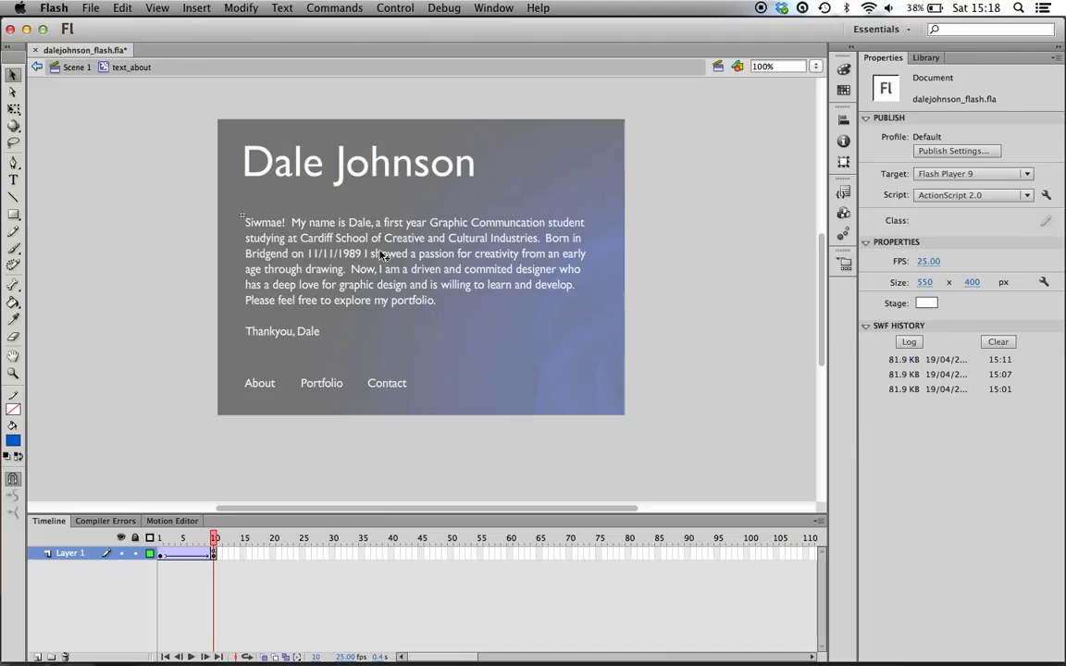
click(416, 268)
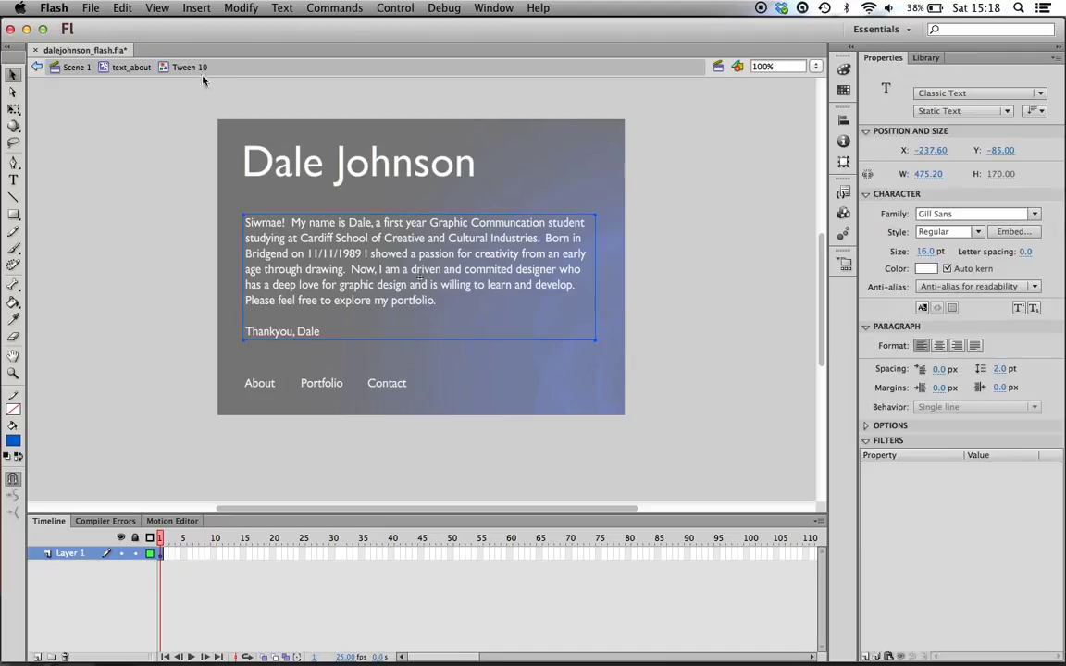
mouse_move(375, 338)
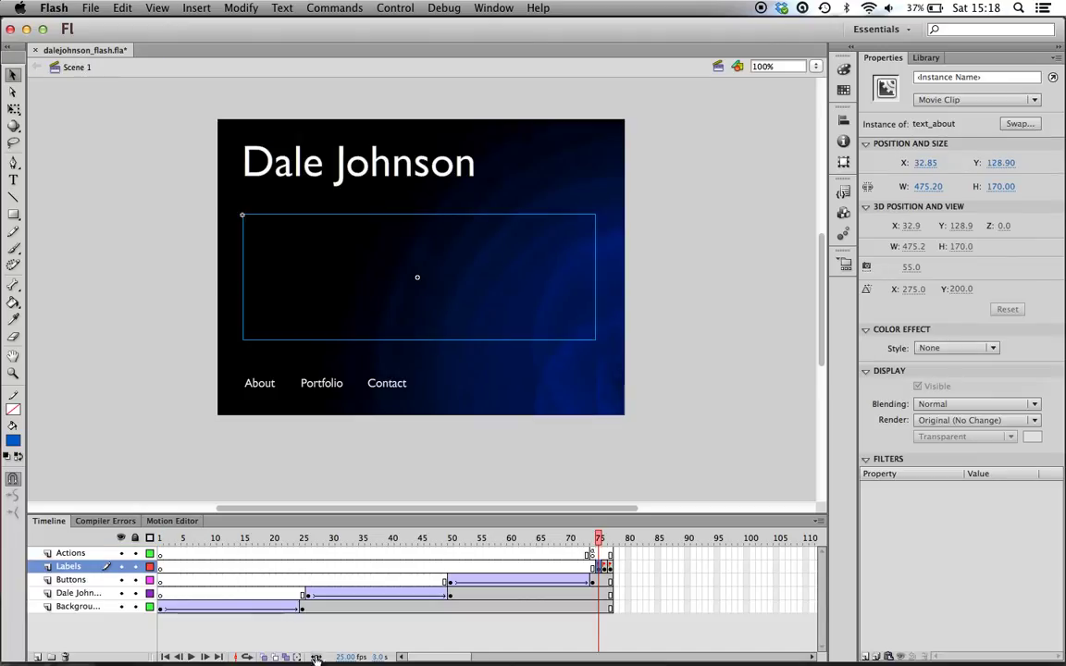
click(602, 565)
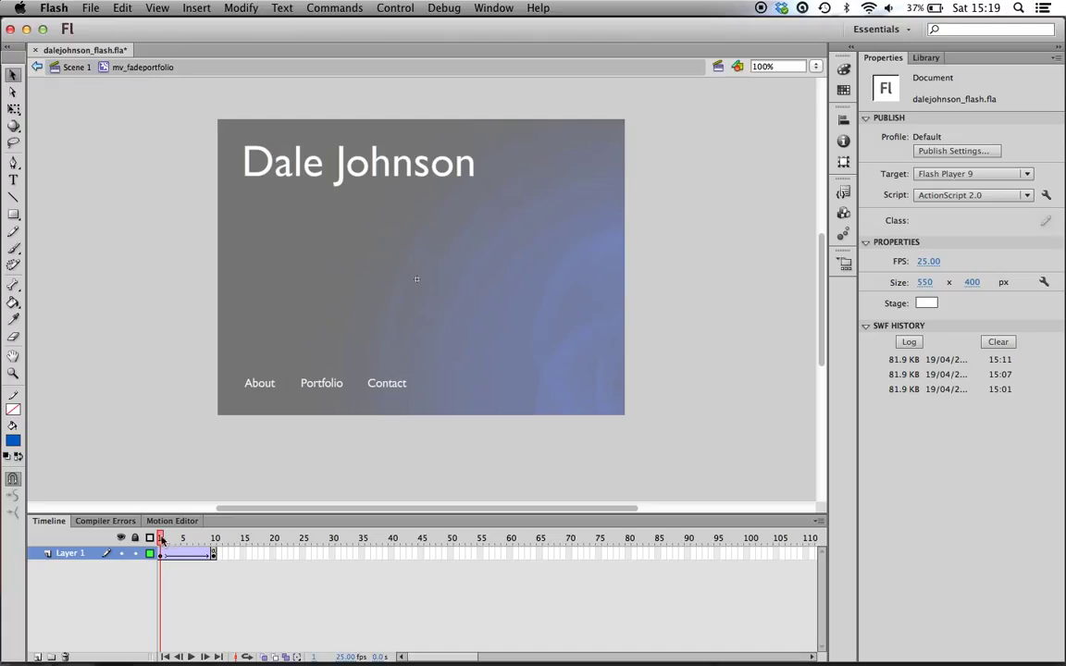
Step: Select the portfolio fade's first frame and enter mc_portfolio to show the four project links
click(176, 538)
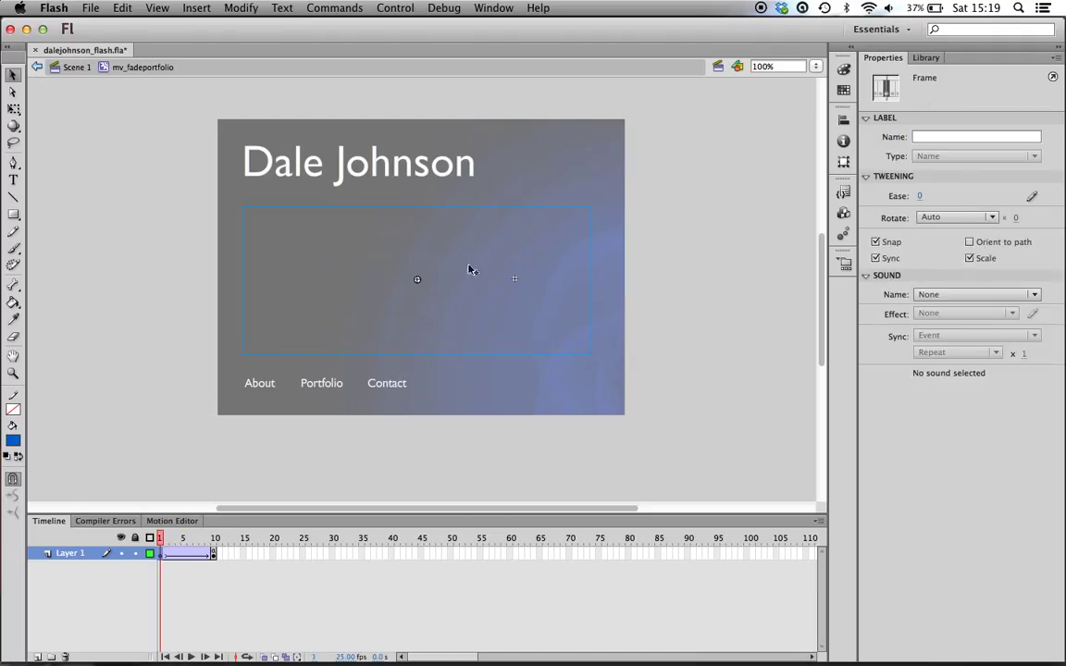
mouse_move(431, 248)
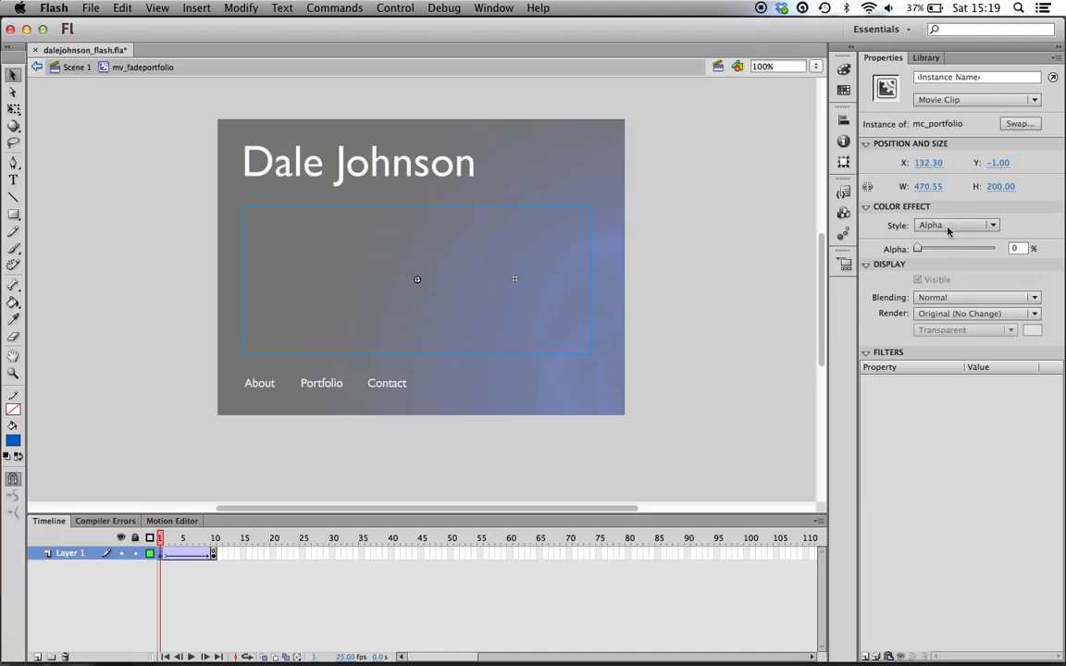
click(956, 225)
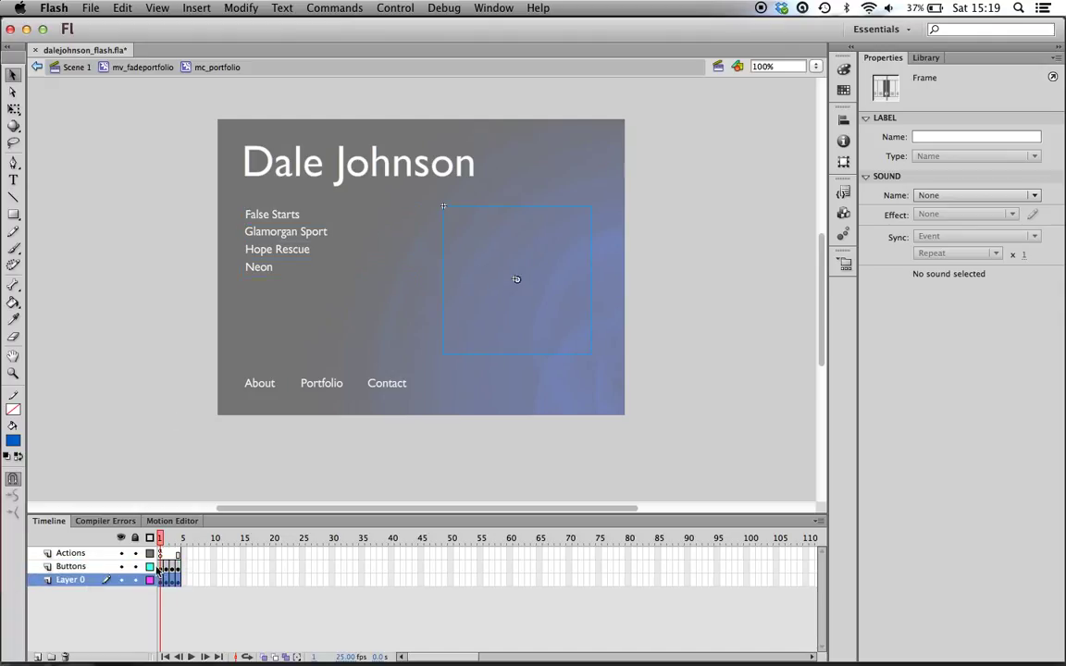
click(72, 566)
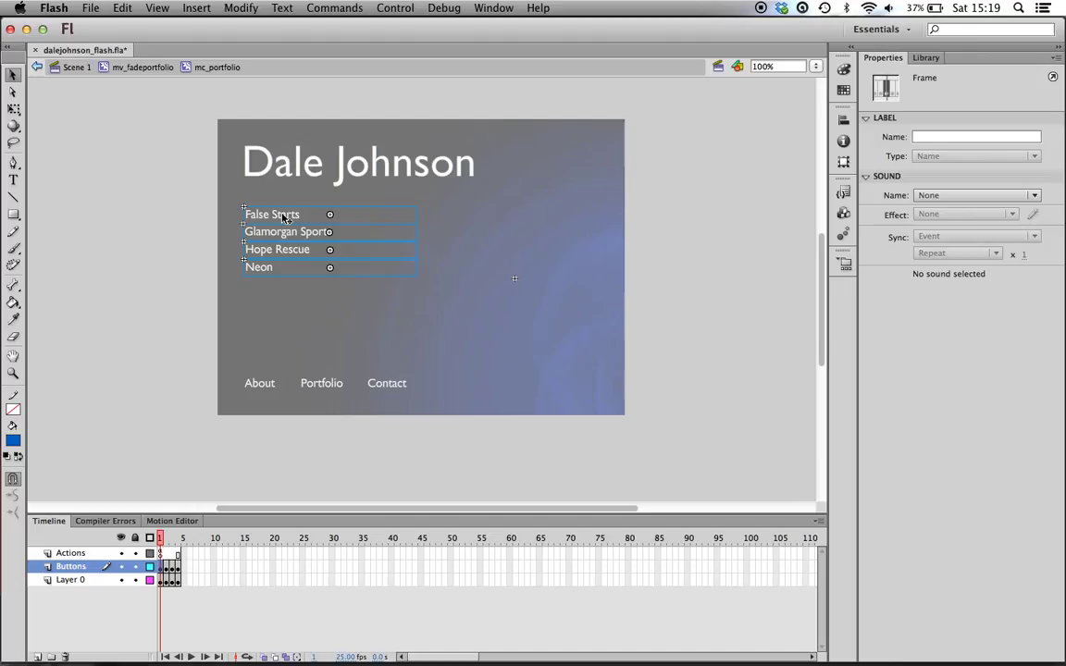
click(287, 231)
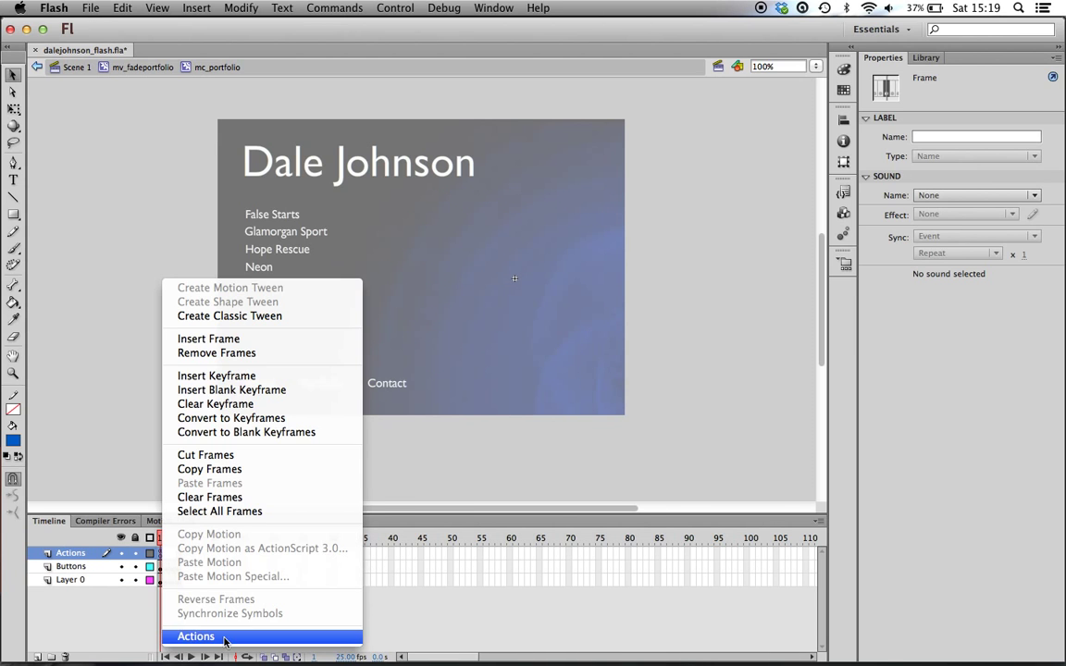
click(195, 636)
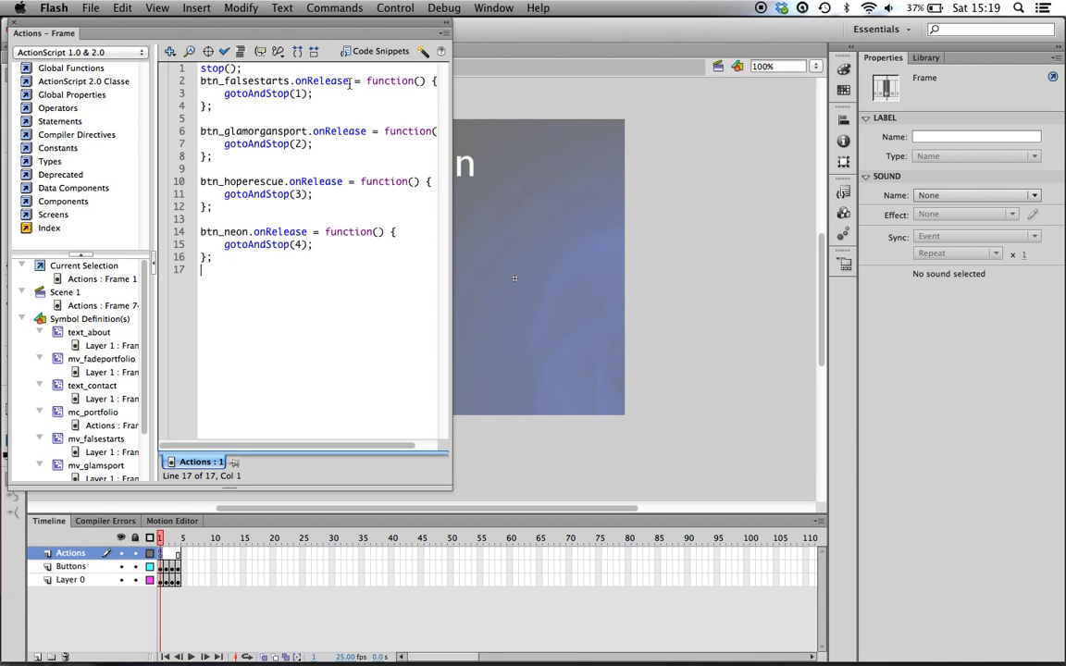
mouse_move(299, 191)
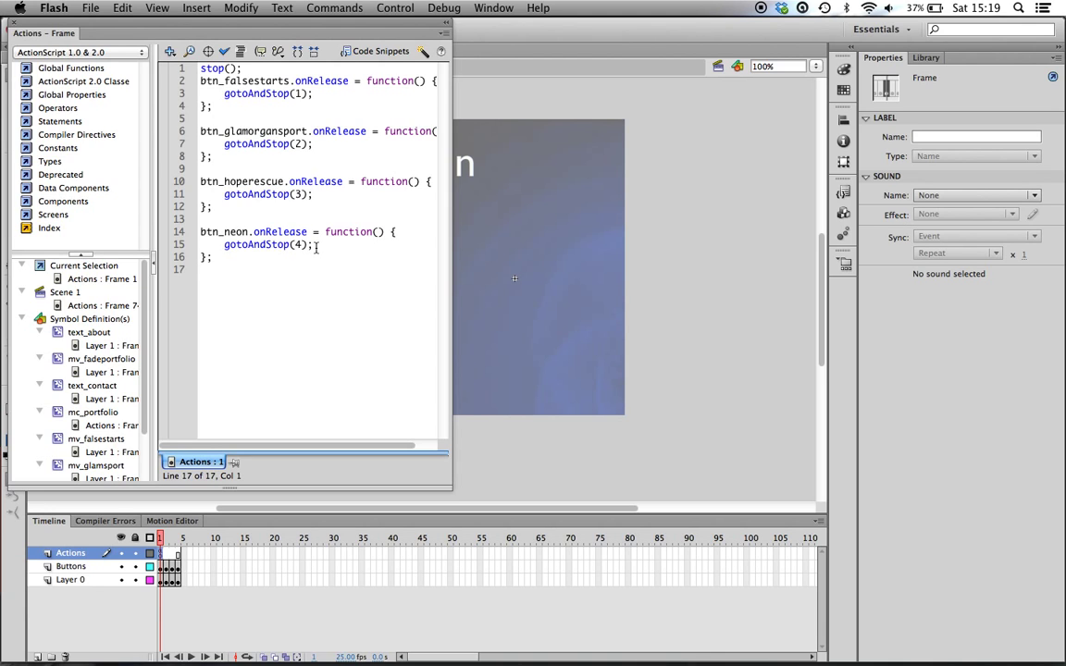
click(204, 268)
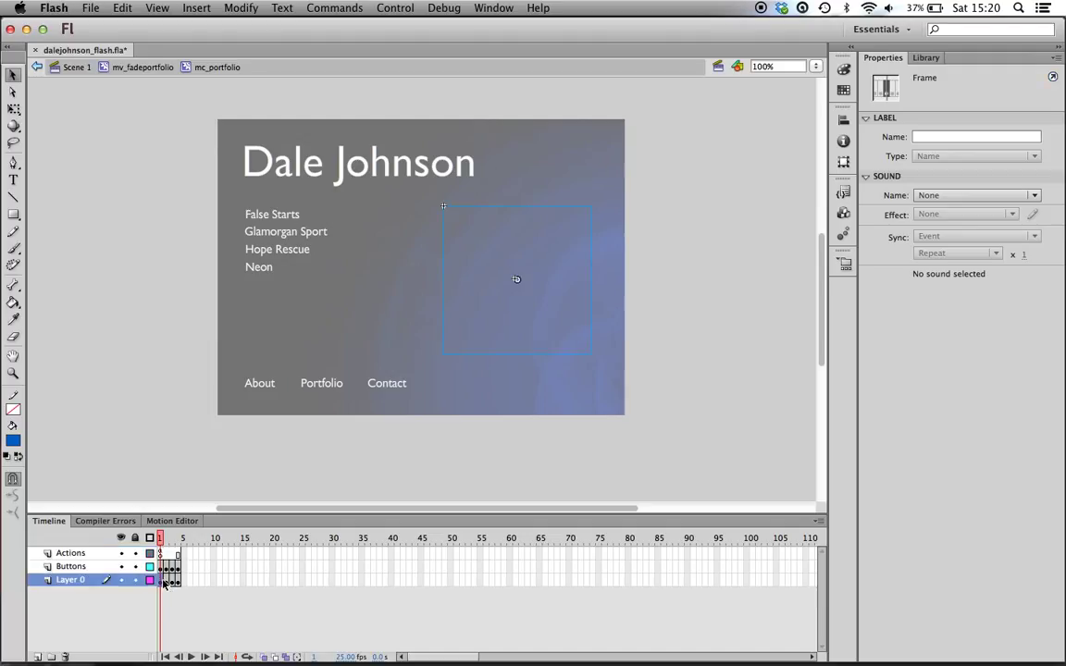
Step: Enter mv_falsestarts and scrub to frame 10 to see the False Starts album cover
click(165, 538)
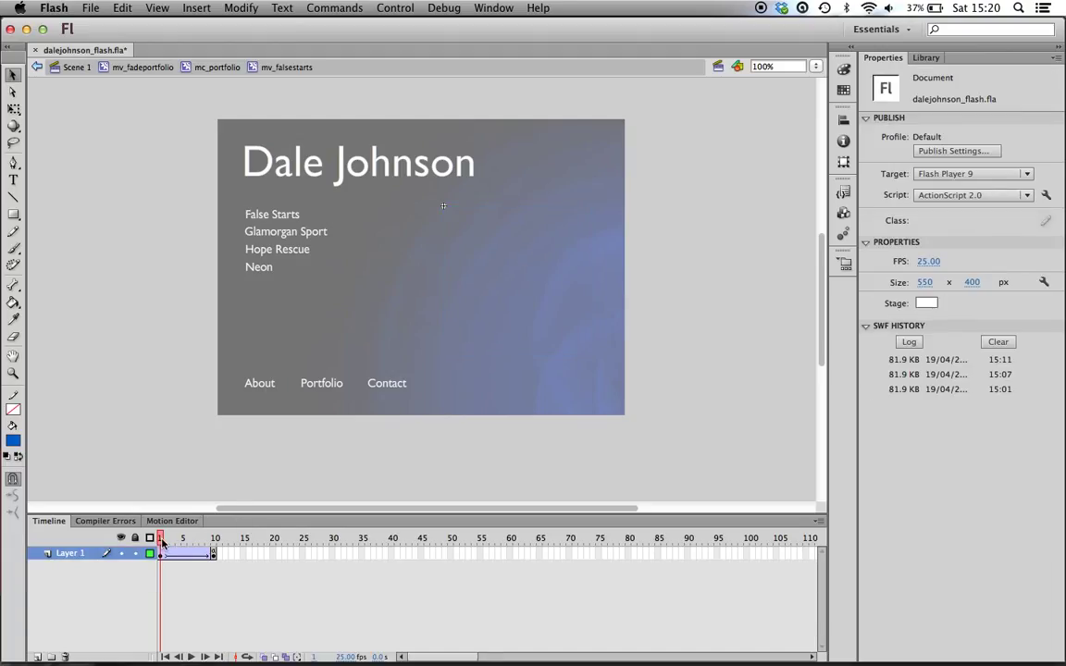
click(167, 538)
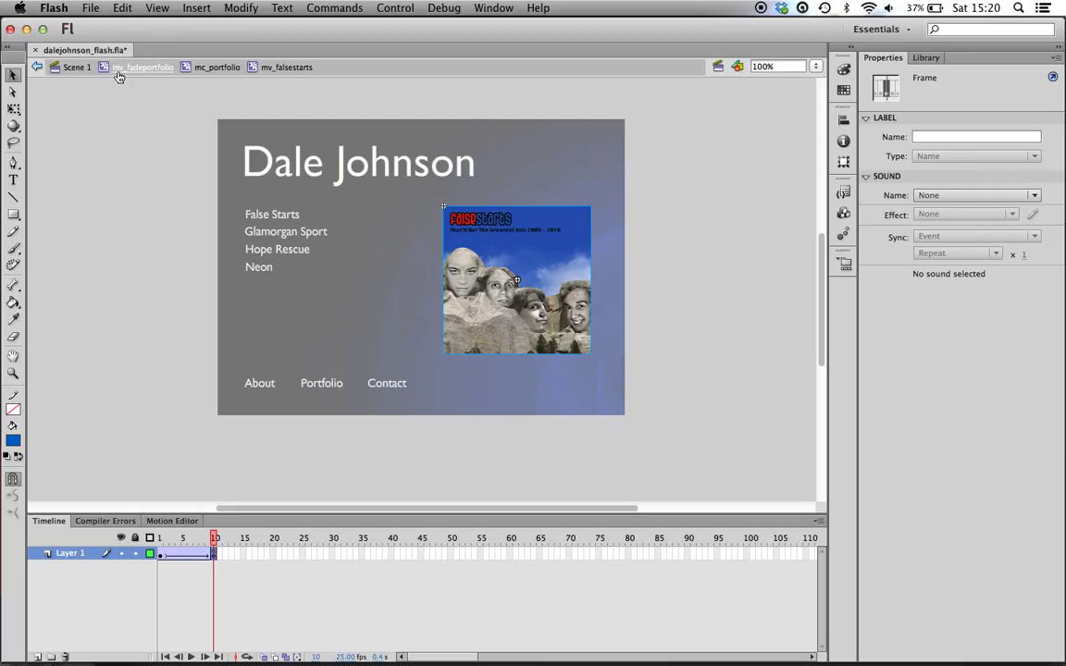
mouse_move(160, 76)
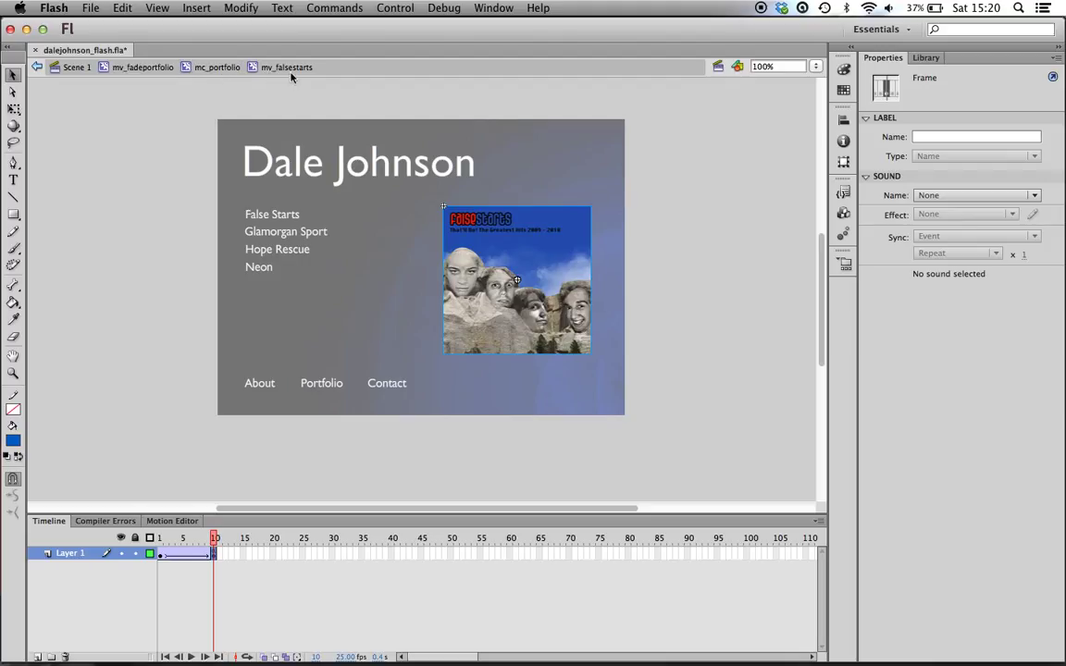
mouse_move(572, 287)
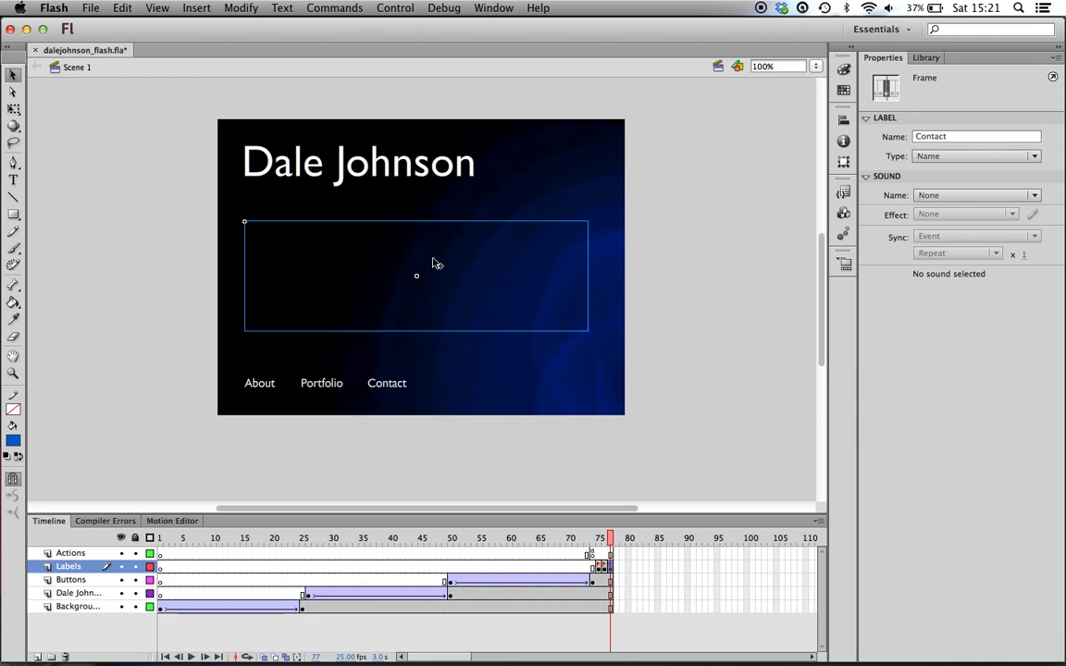
click(599, 537)
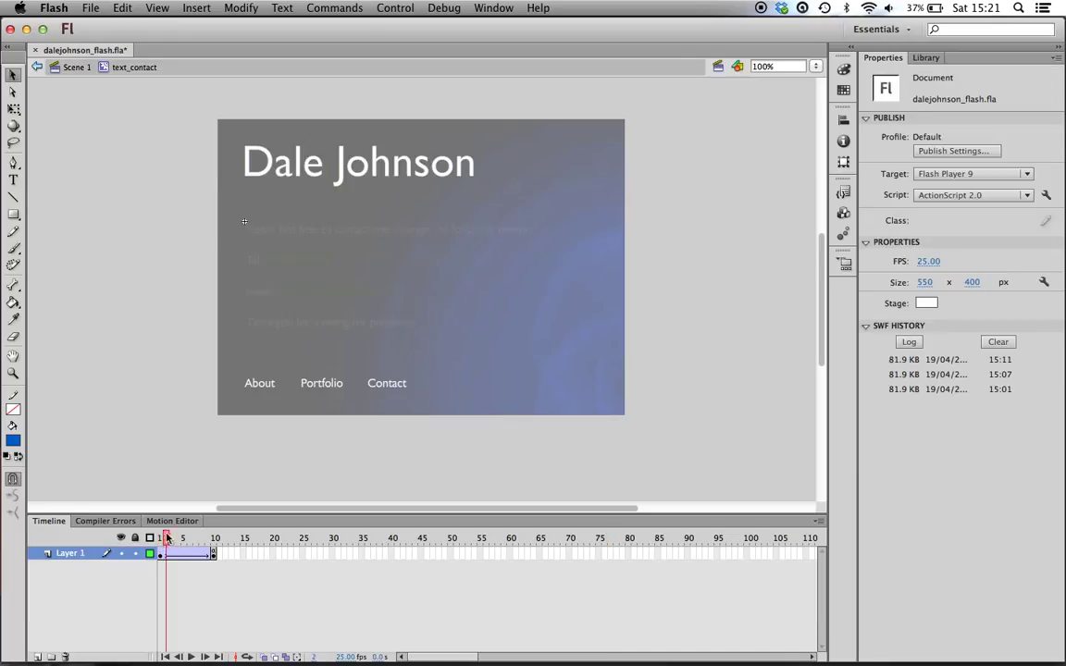
click(214, 538)
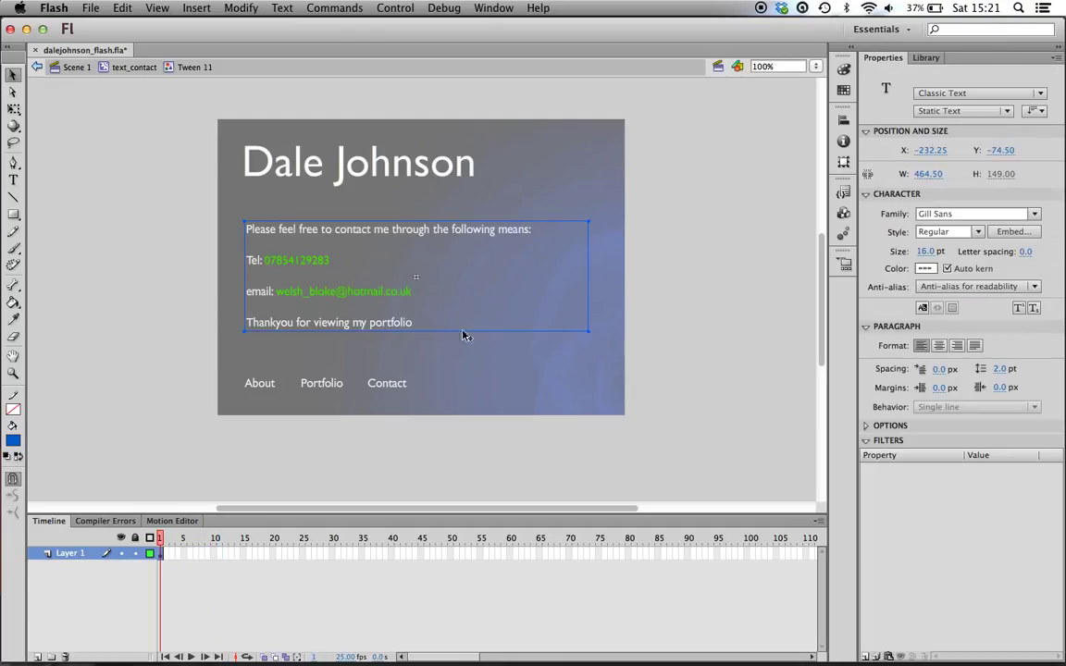
mouse_move(370, 306)
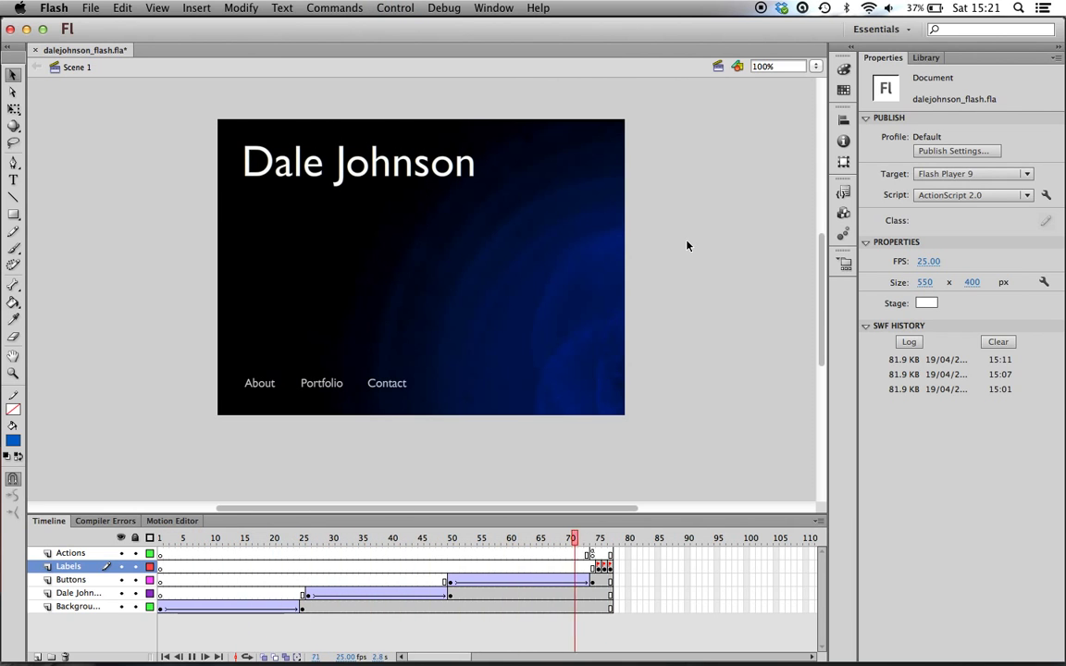
Step: Run a test movie and view the Neon project, then the Contact page
click(611, 537)
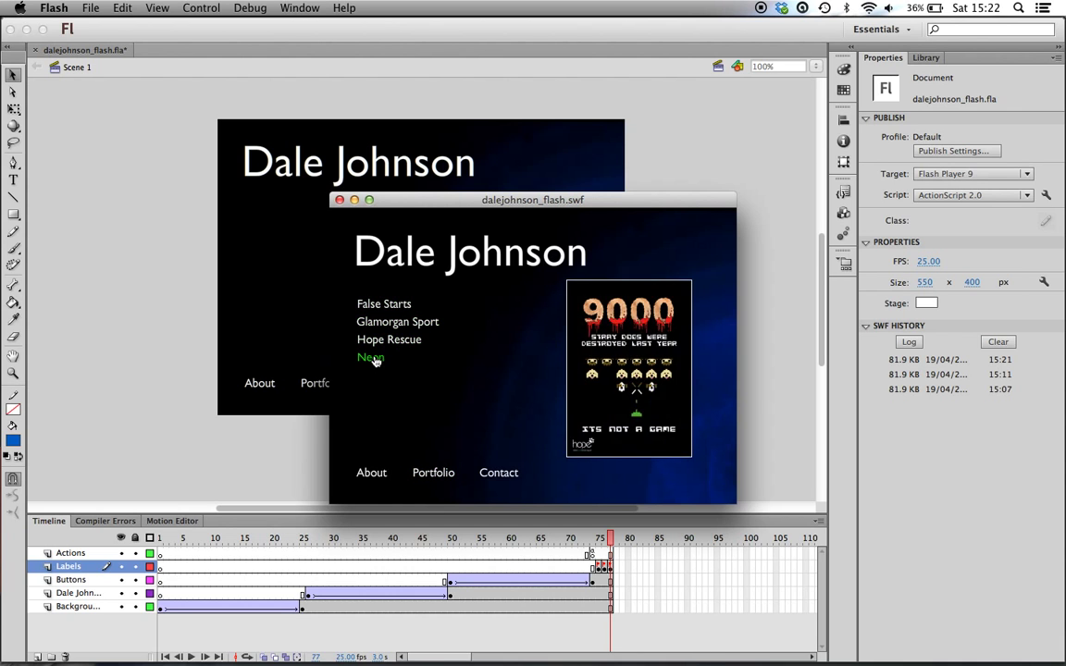
click(499, 473)
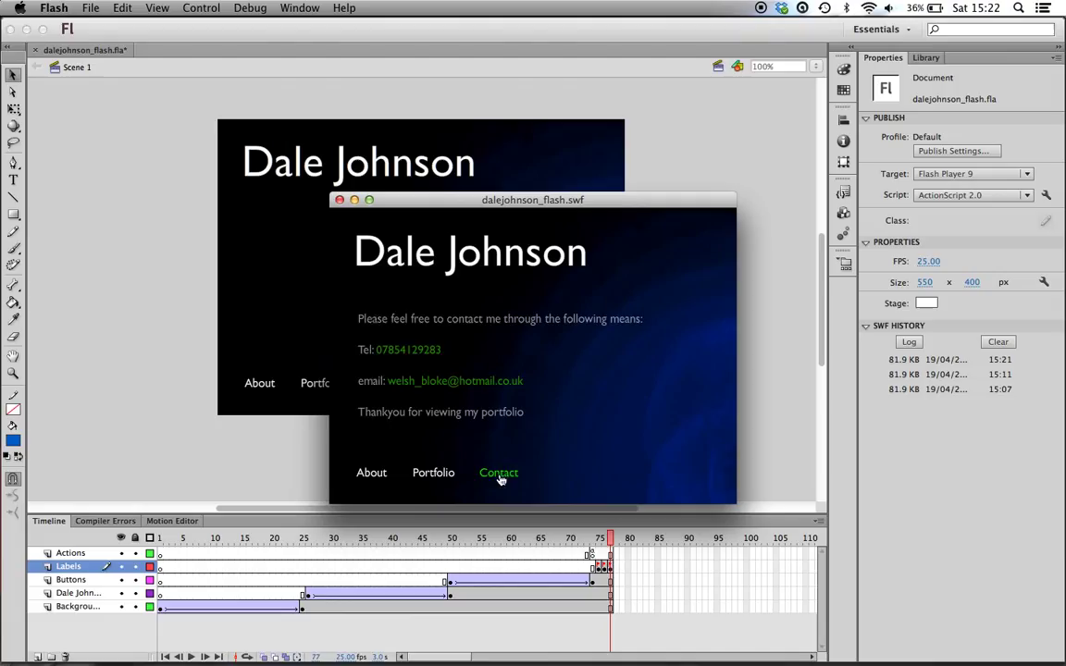
click(340, 200)
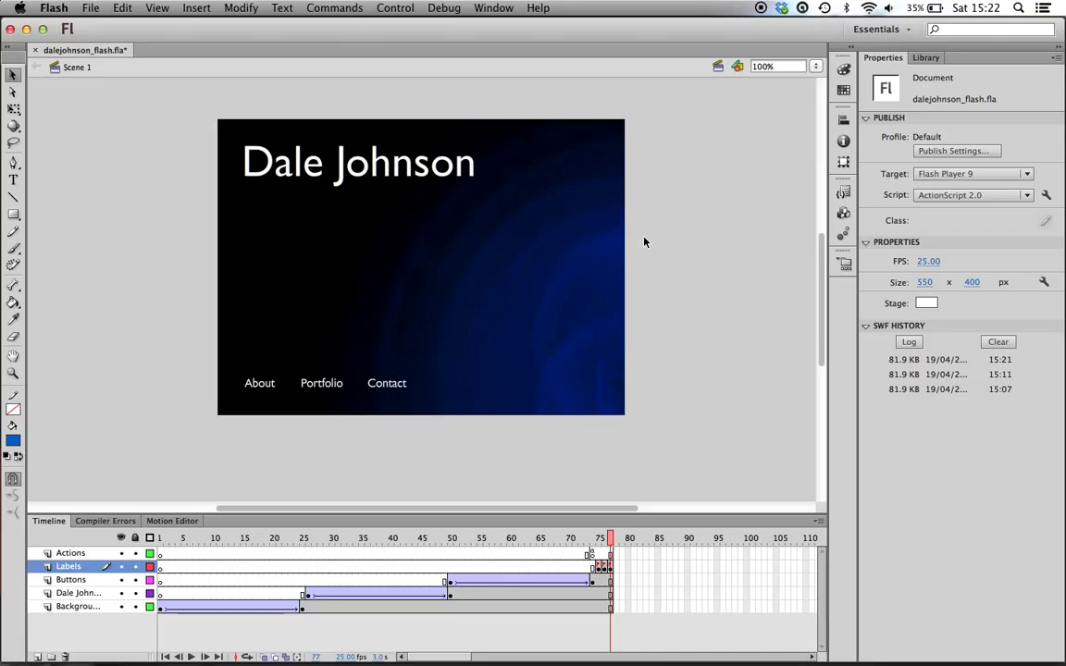
mouse_move(642, 246)
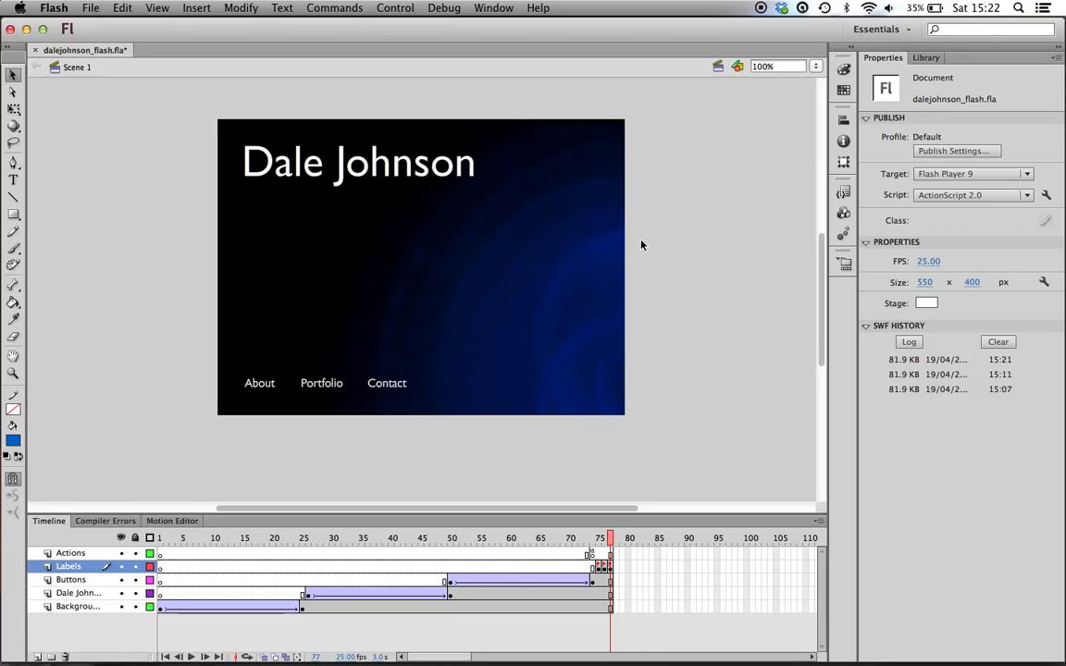